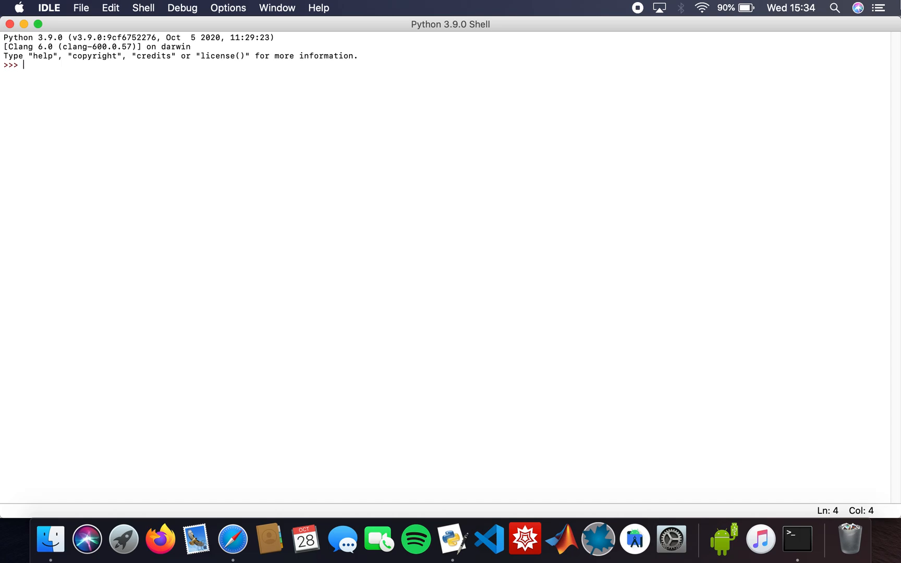
- Enter 'from sympy import *' and define x,y,z = symbols('x y z')
text(from sympy i)
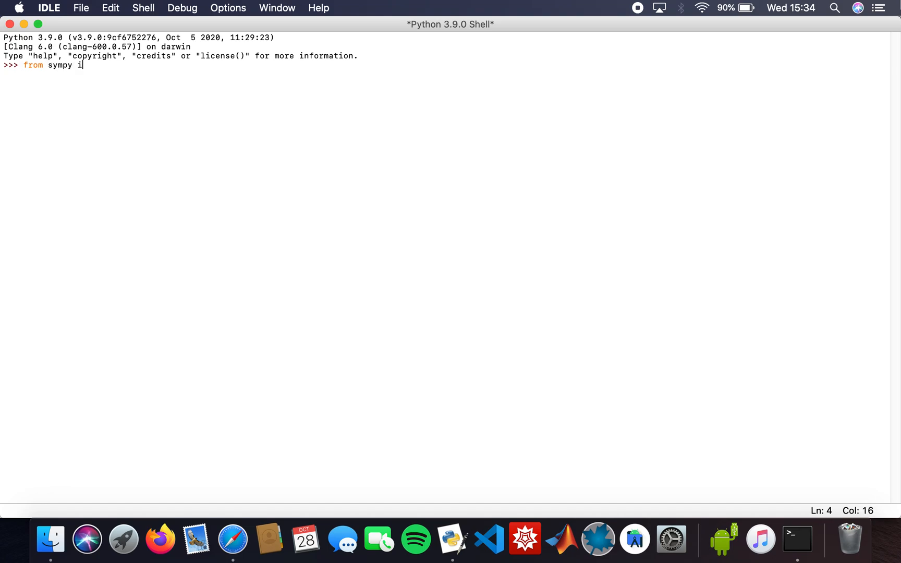
text(mport *)
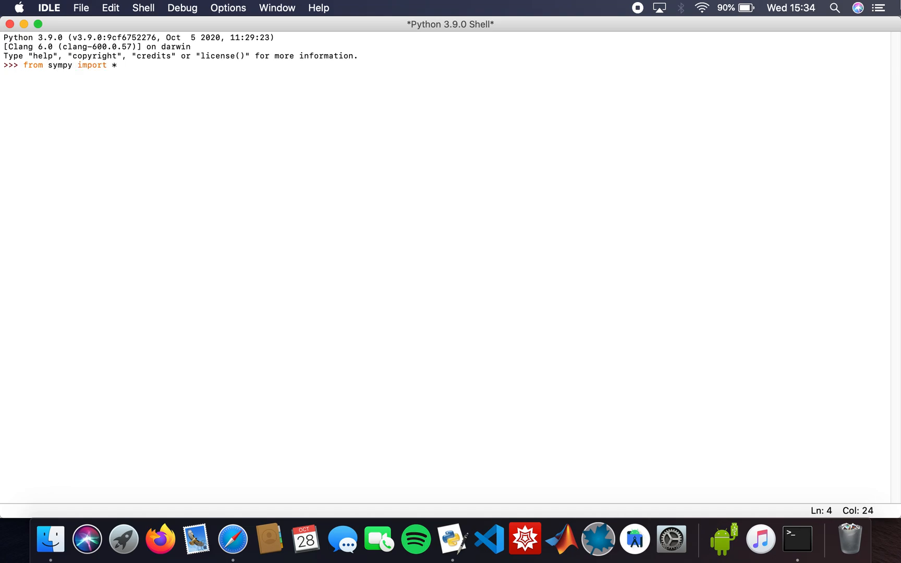
text(s)
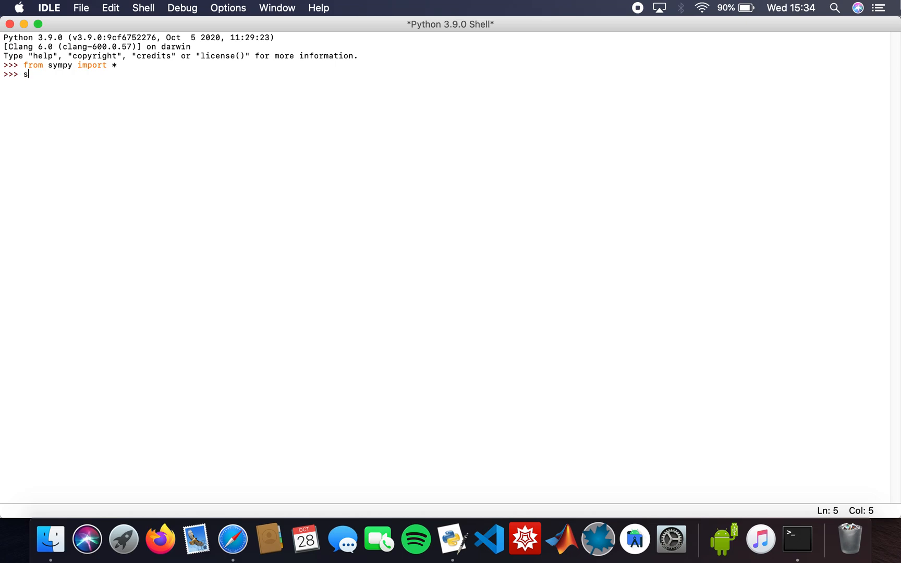
text(x,)
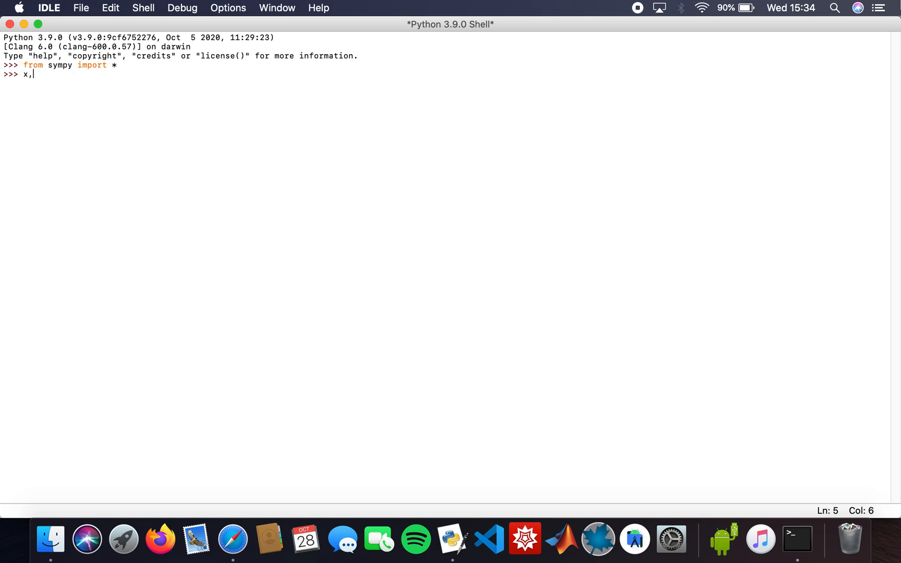
text(y,z = sy)
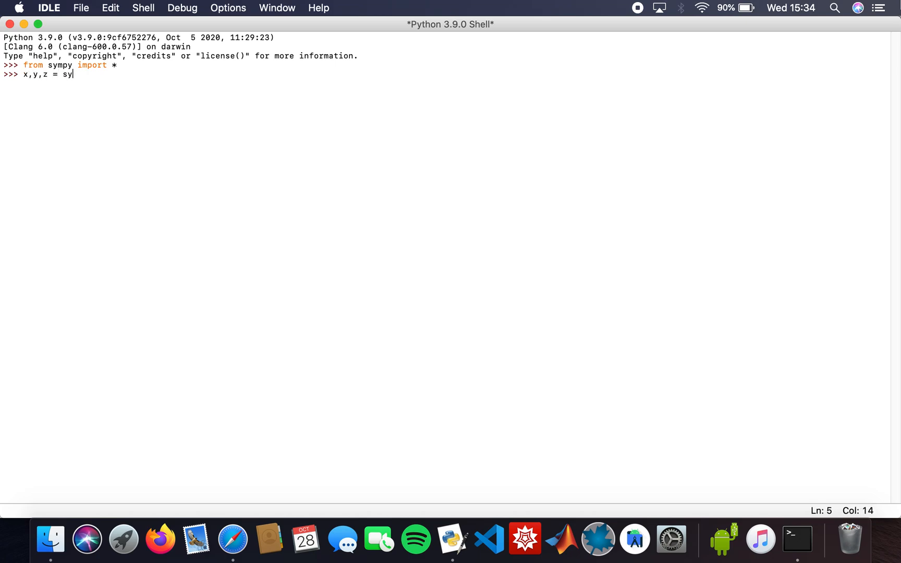
text(mbols)
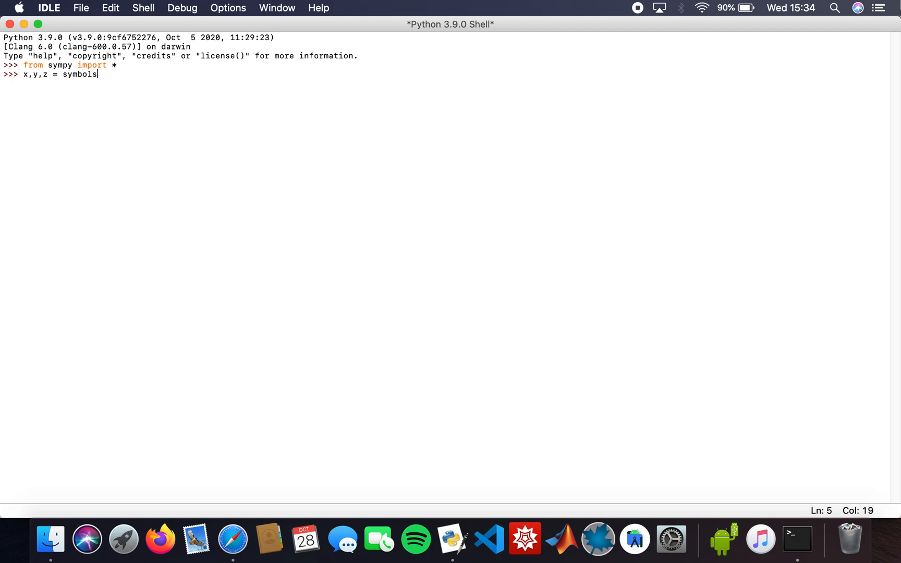
text(('x y z)
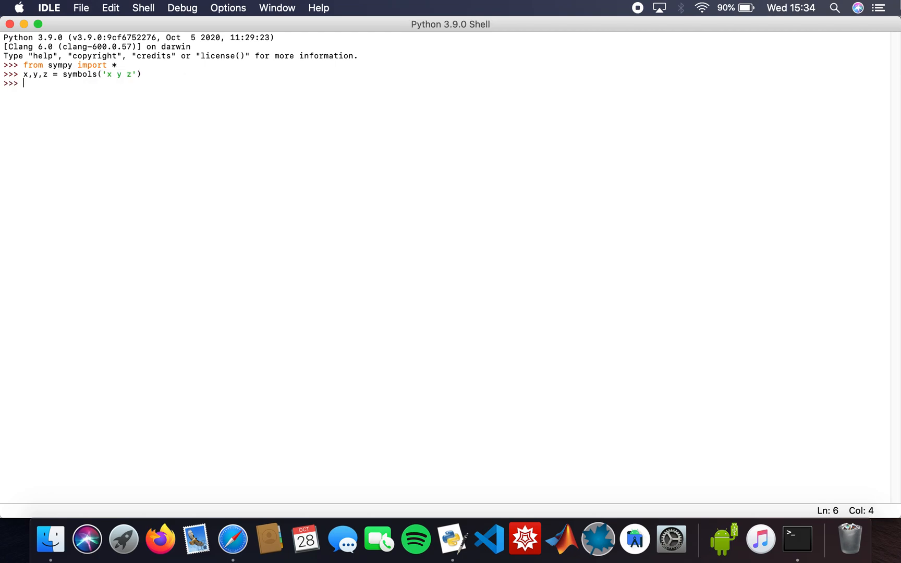
mouse_move(852, 23)
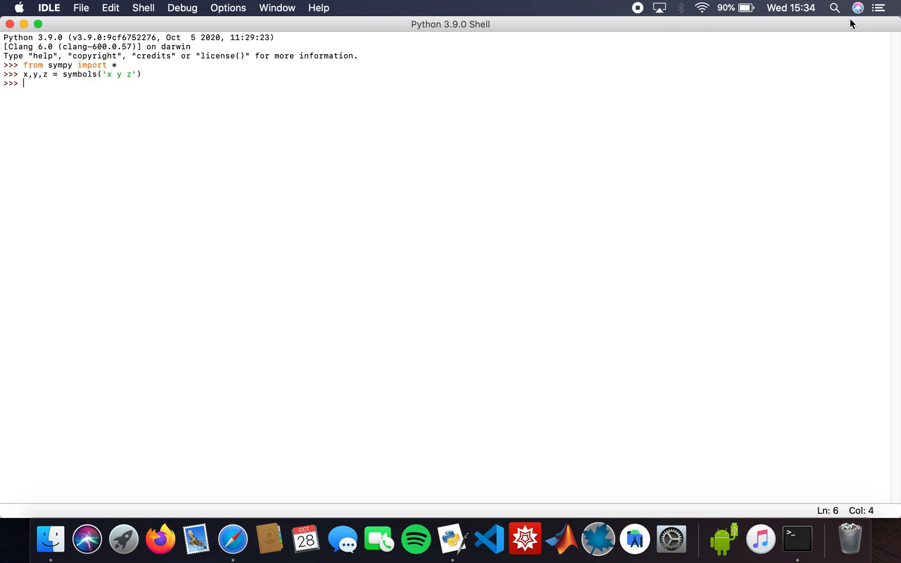
mouse_move(371, 81)
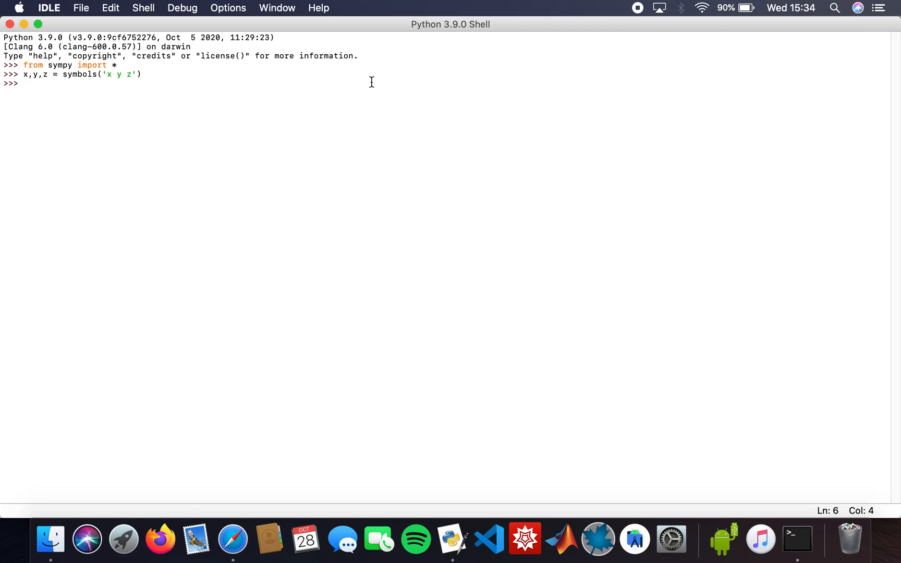
- Enter the comment line '# init_printing(use_unicode=True)' at the shell prompt
text(# ini)
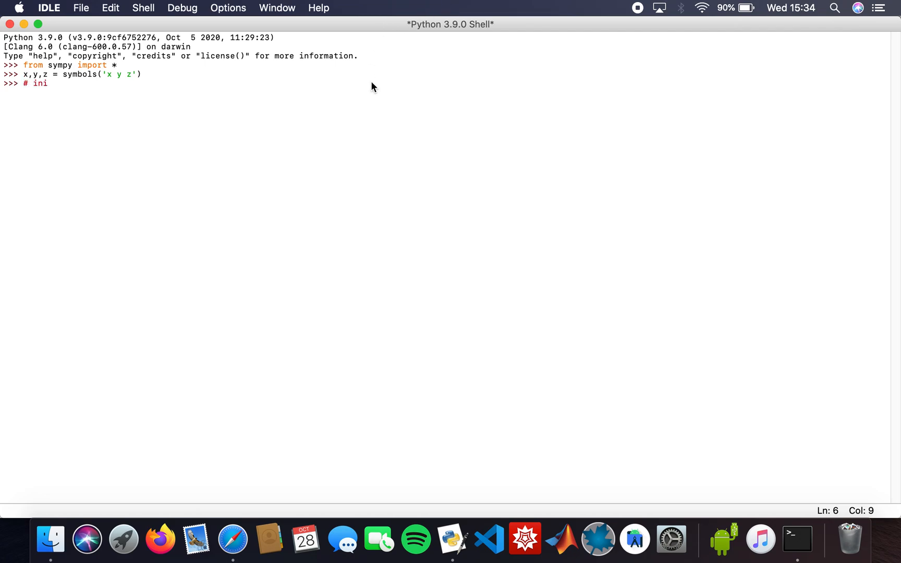
text(t_pt)
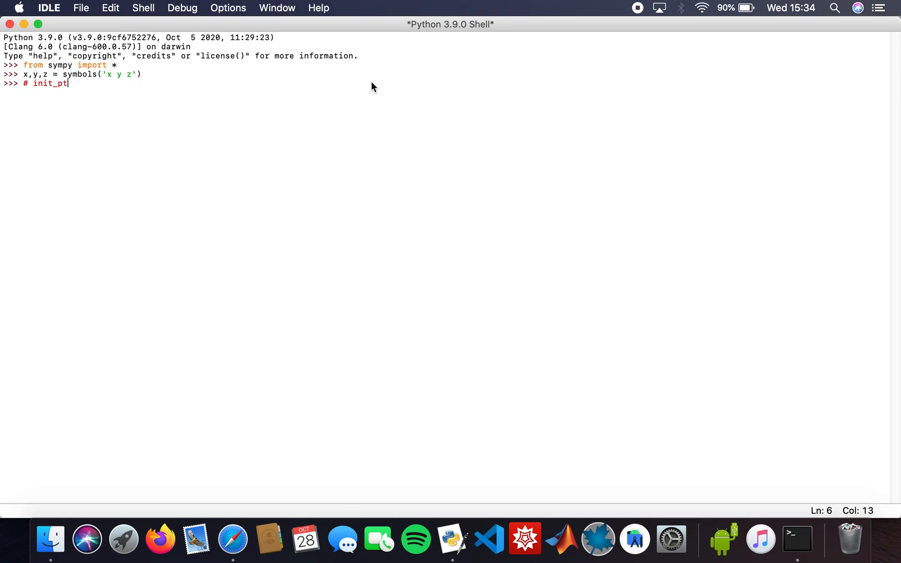
text(rinting()
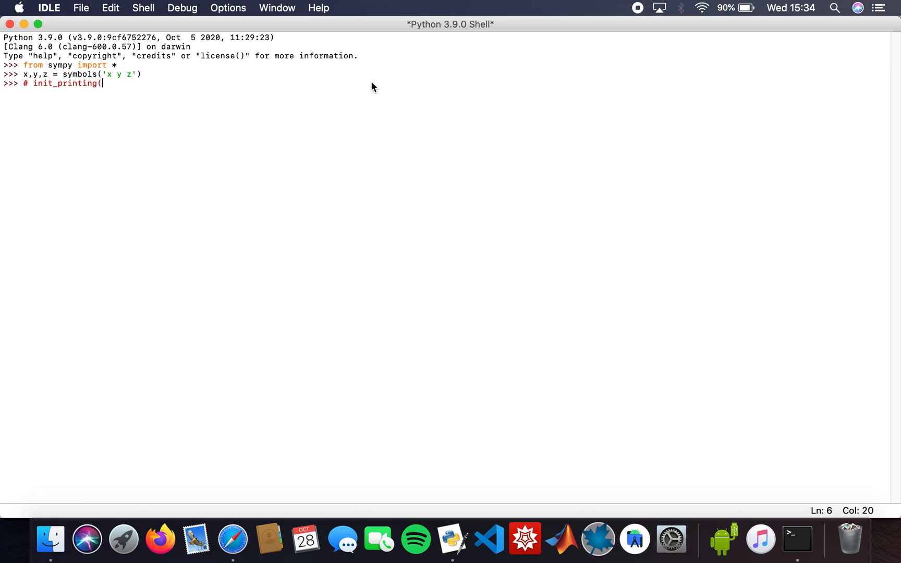
text(use_un)
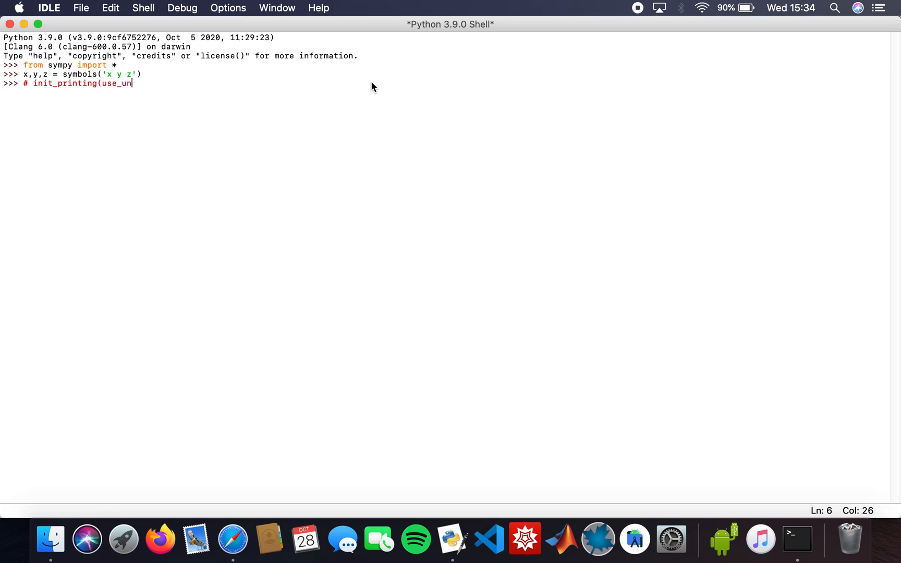
text(icod)
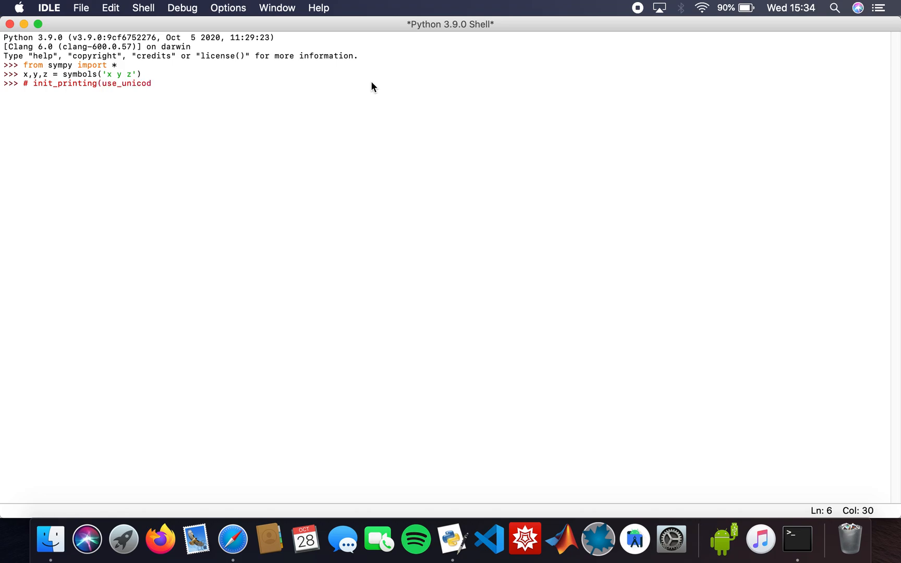
text(e=Tr)
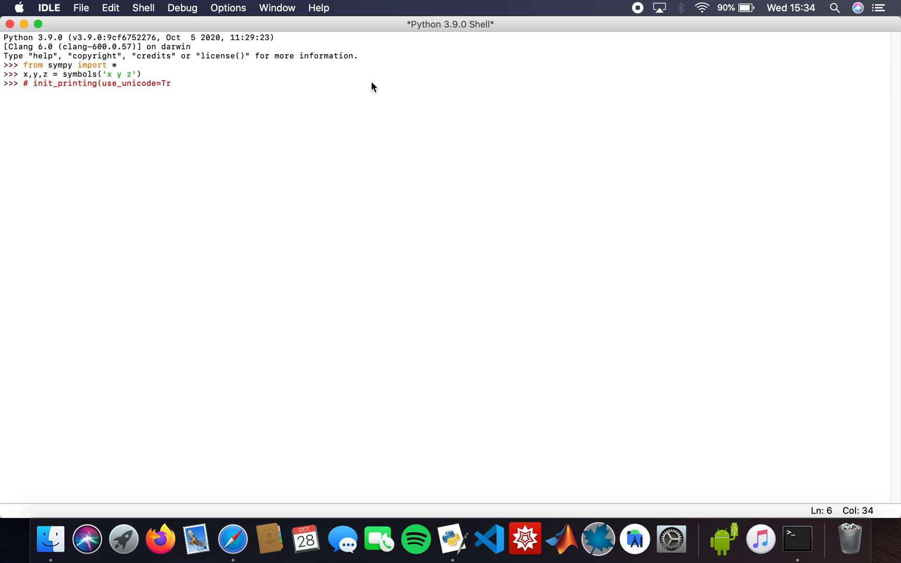
text(ue))
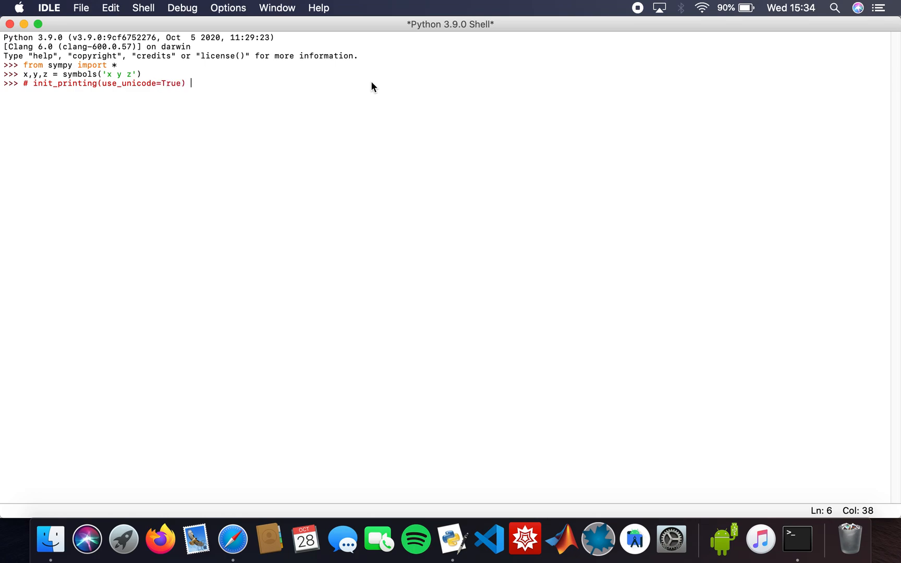
mouse_move(68, 94)
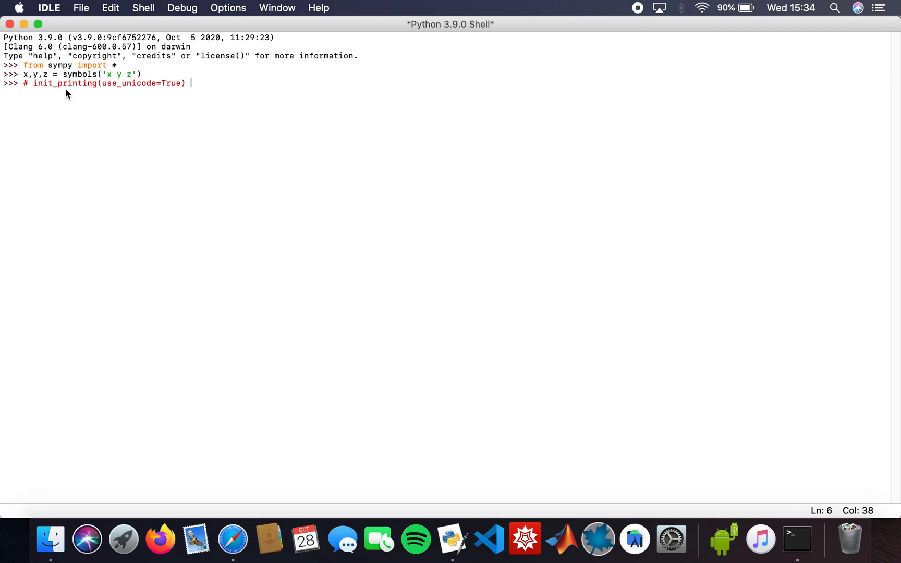
mouse_move(151, 92)
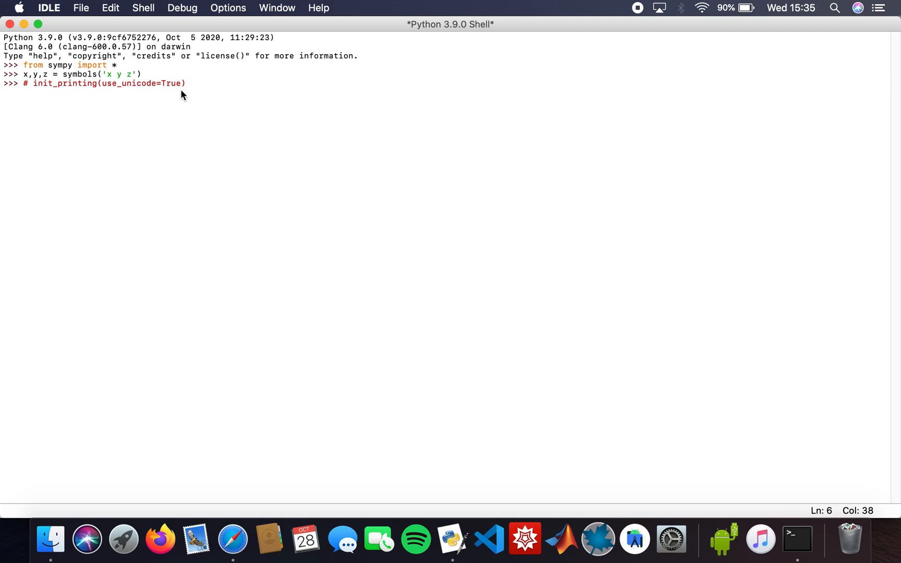
mouse_move(111, 99)
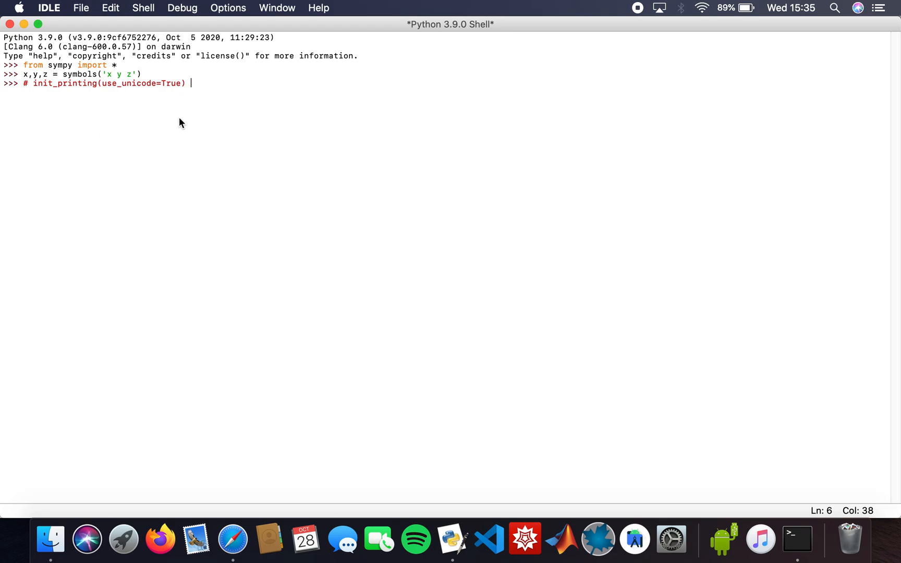
mouse_move(175, 96)
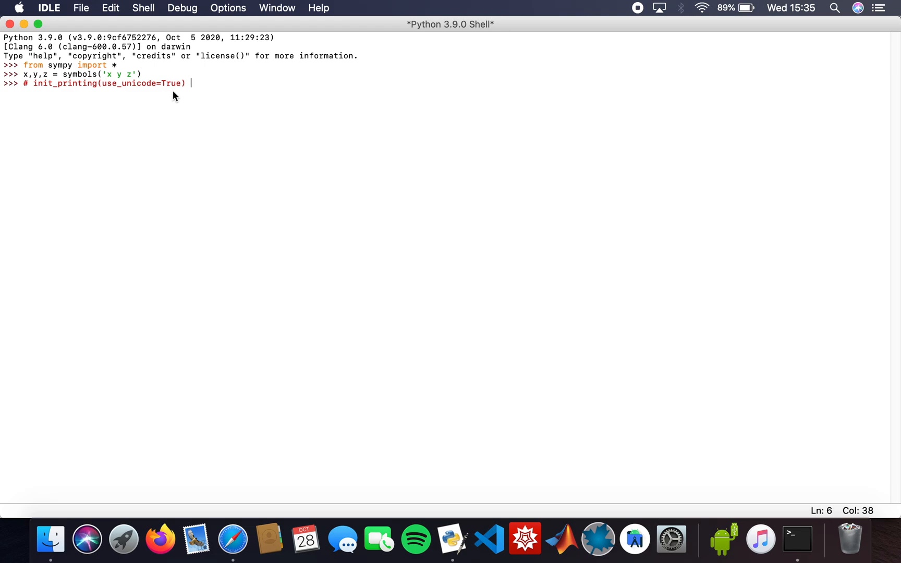
mouse_move(213, 91)
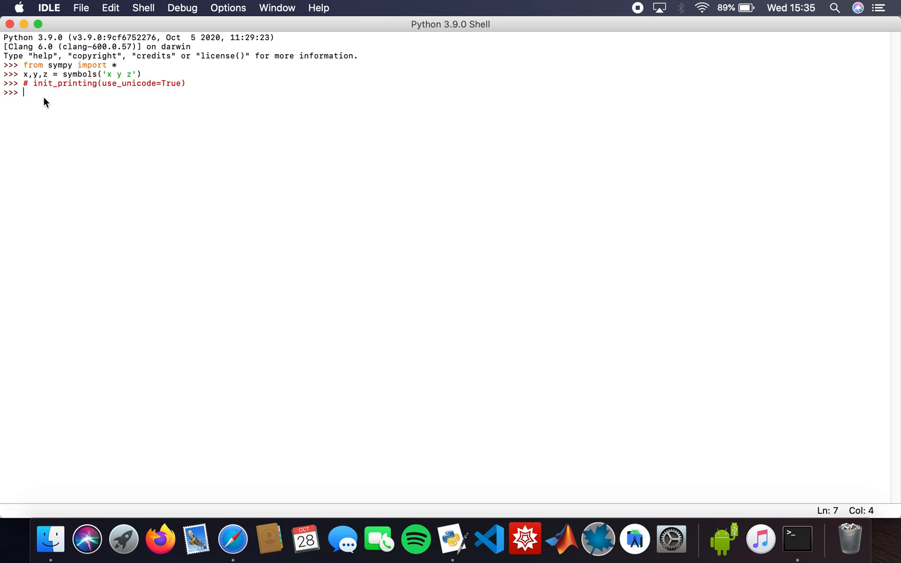
- Run solve(6*x**2 + 5*x - 4, x), returning the roots -4/3 and 1/2
text(solve()
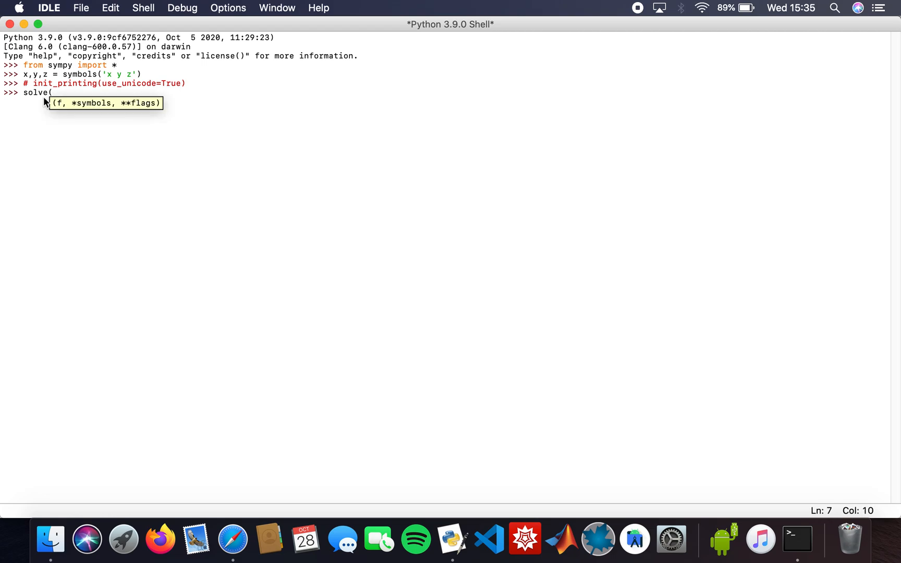
text(6)
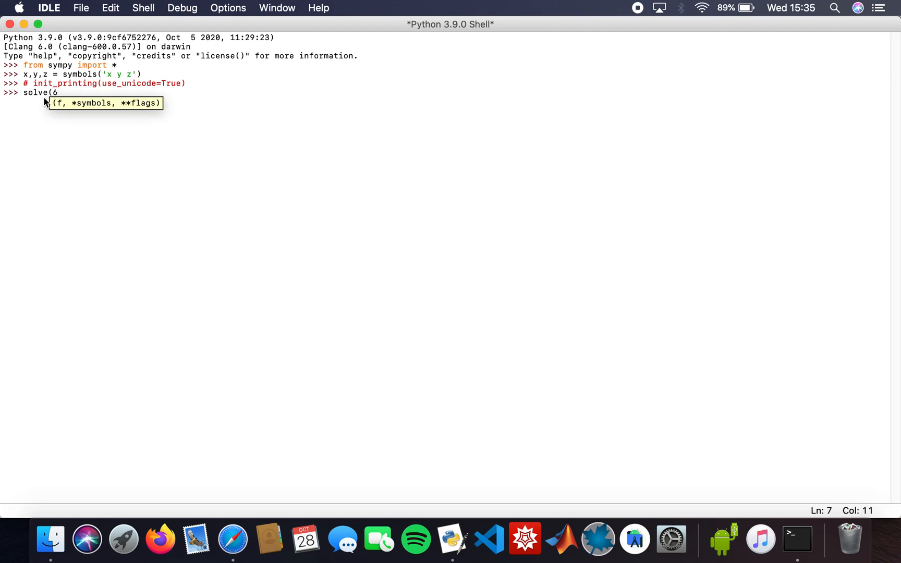
text(*x**)
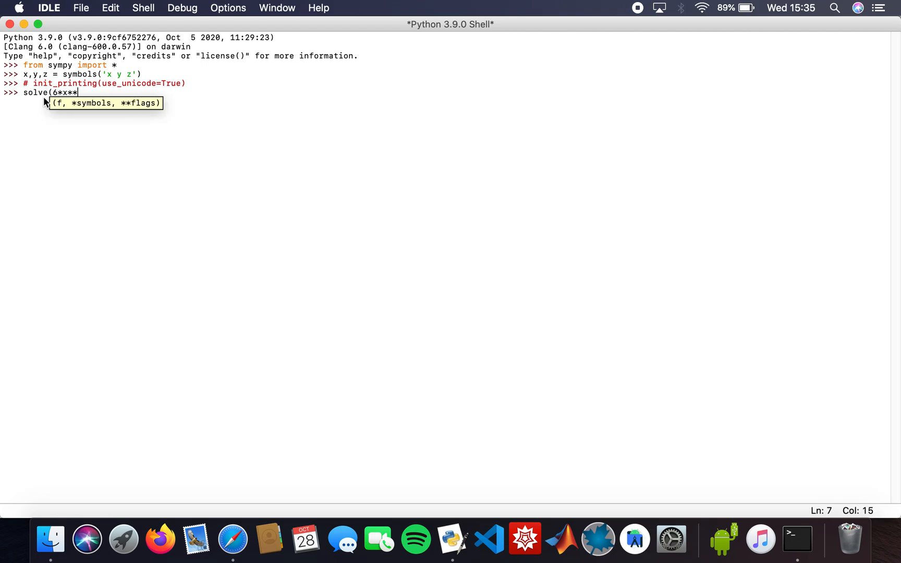
text(2 + 5 *)
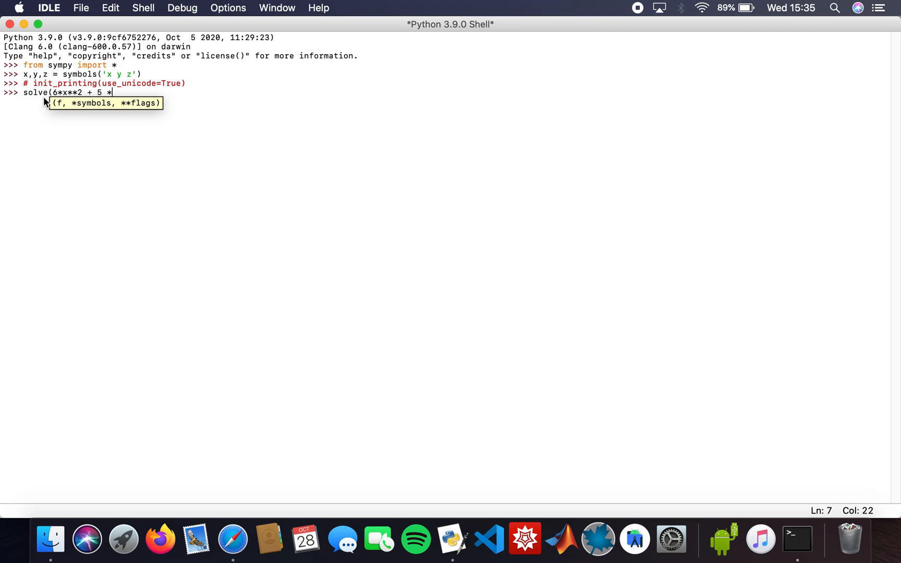
text(x -)
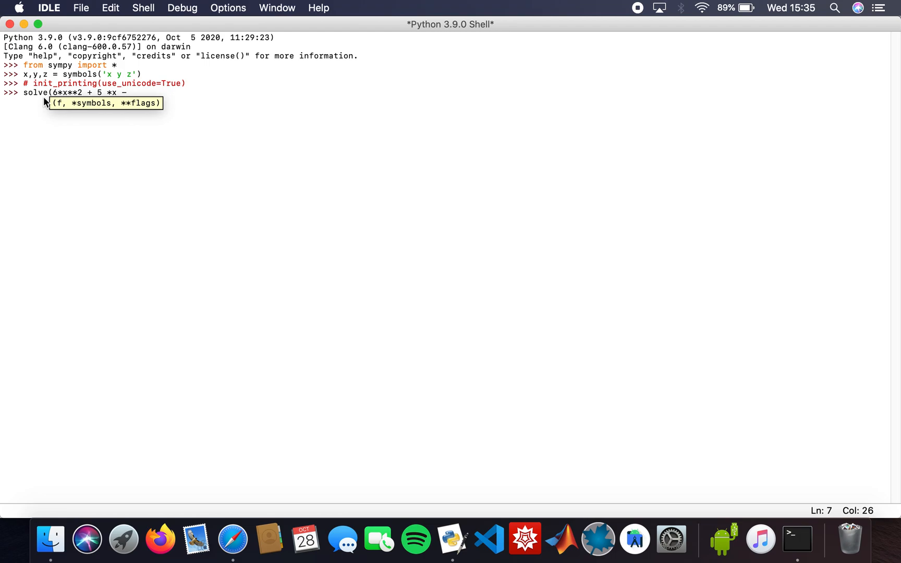
text(4)
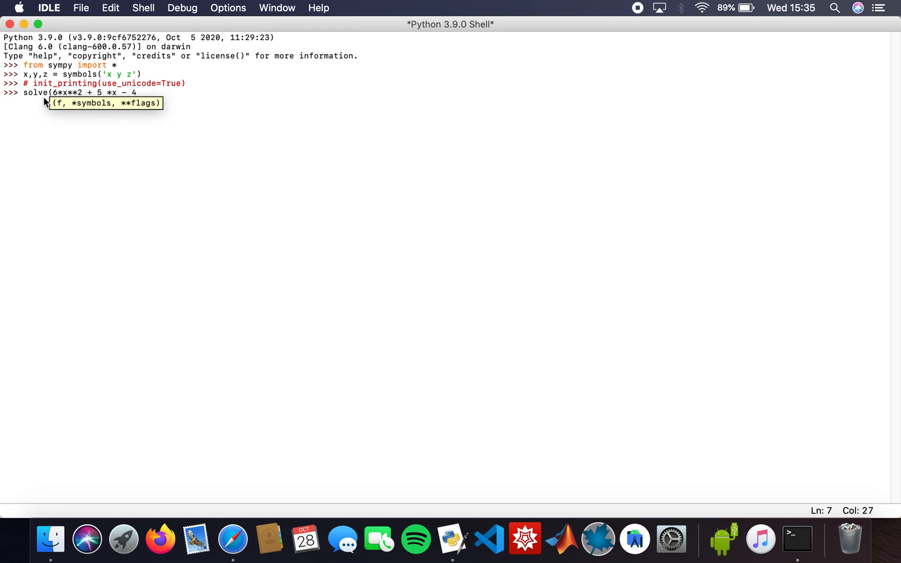
text(, x))
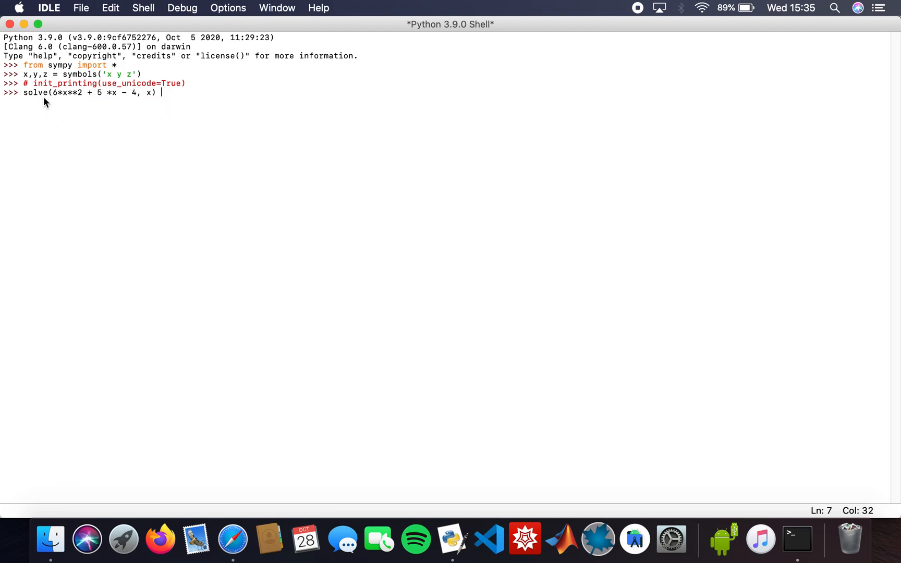
key(Return)
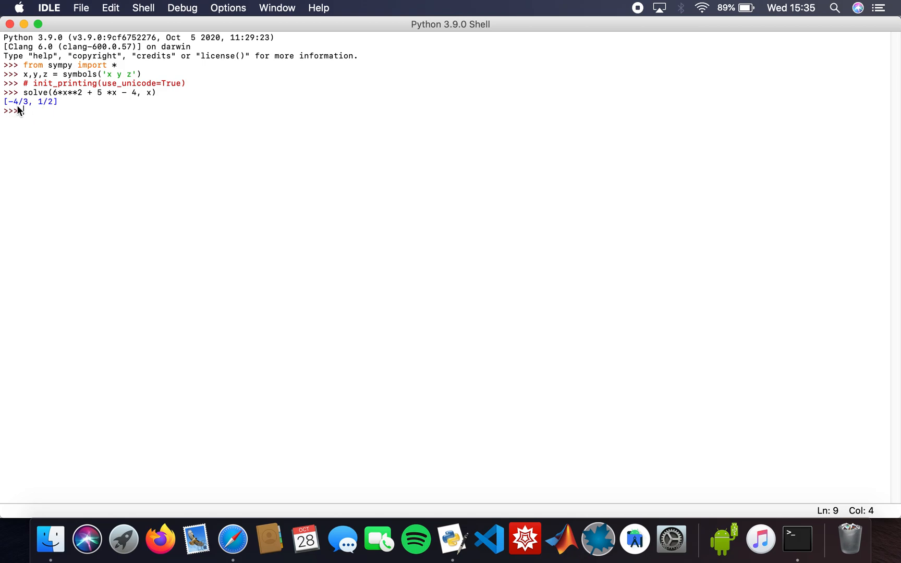
mouse_move(103, 147)
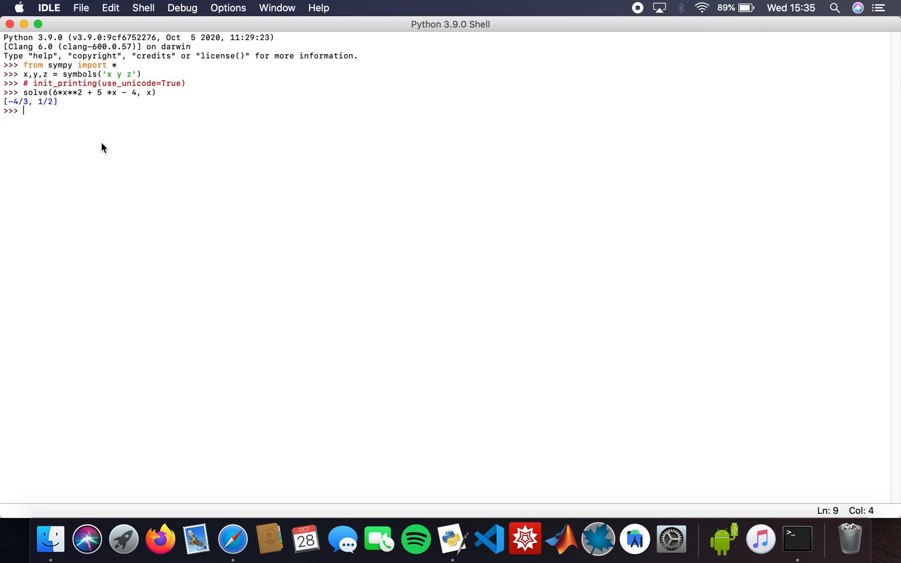
- Solve x**2 - 8*x for x, giving [0, 8]
text(solve)
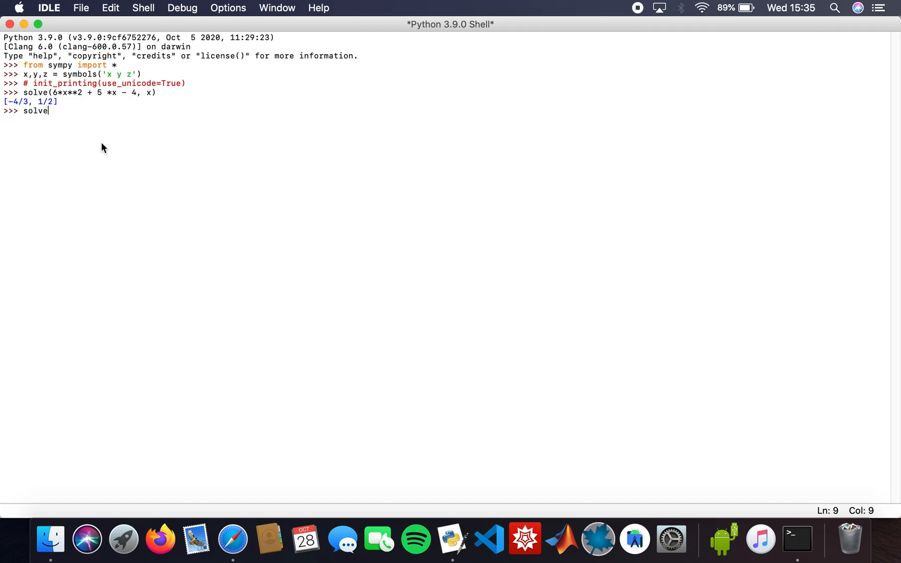
text(()
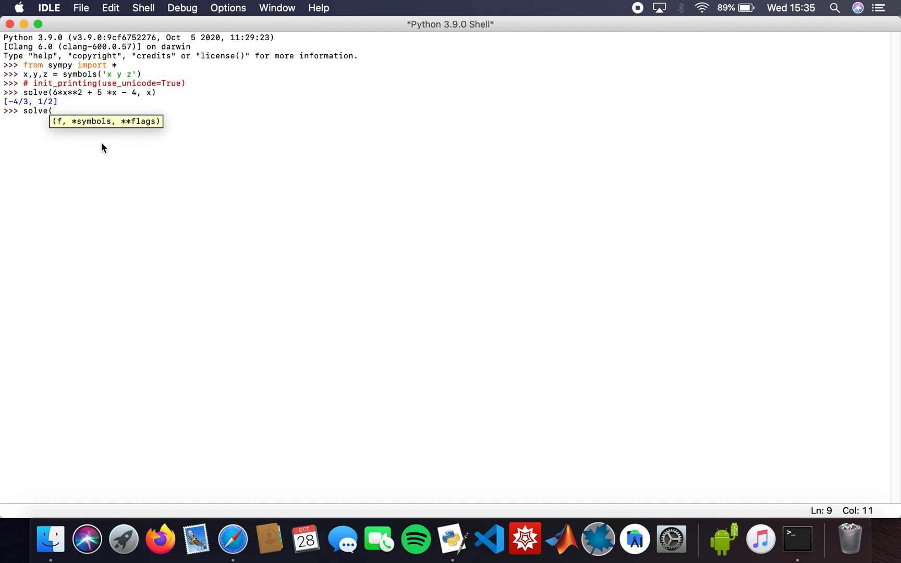
text(x**2)
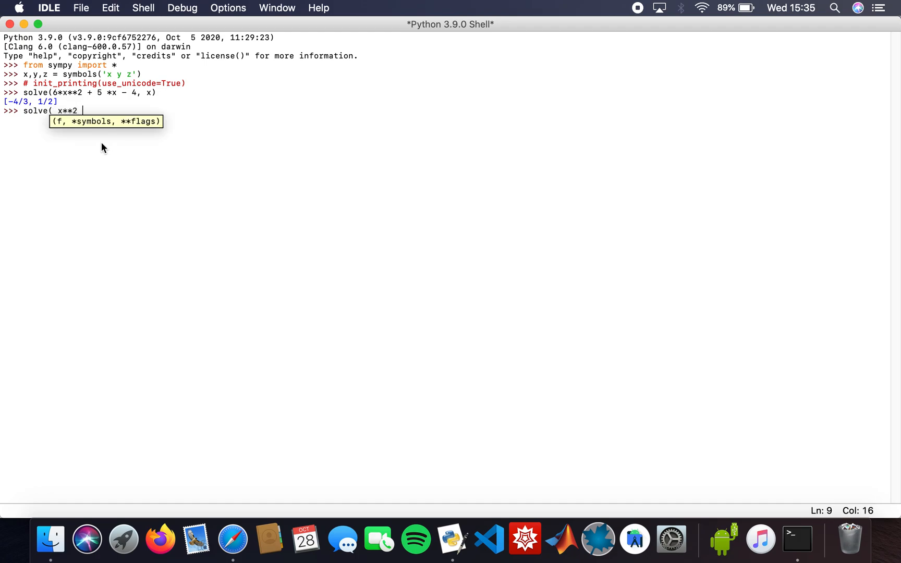
text(-8)
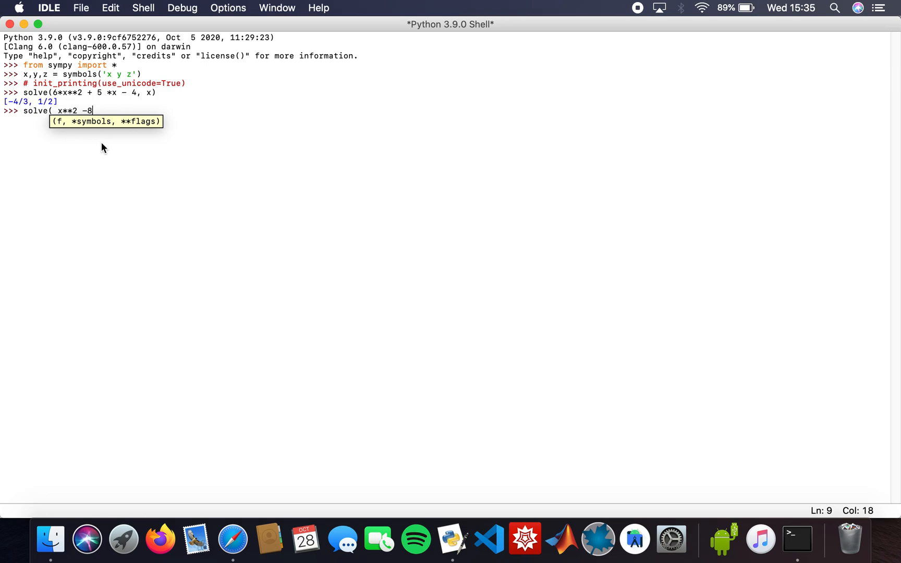
text(*x,x)
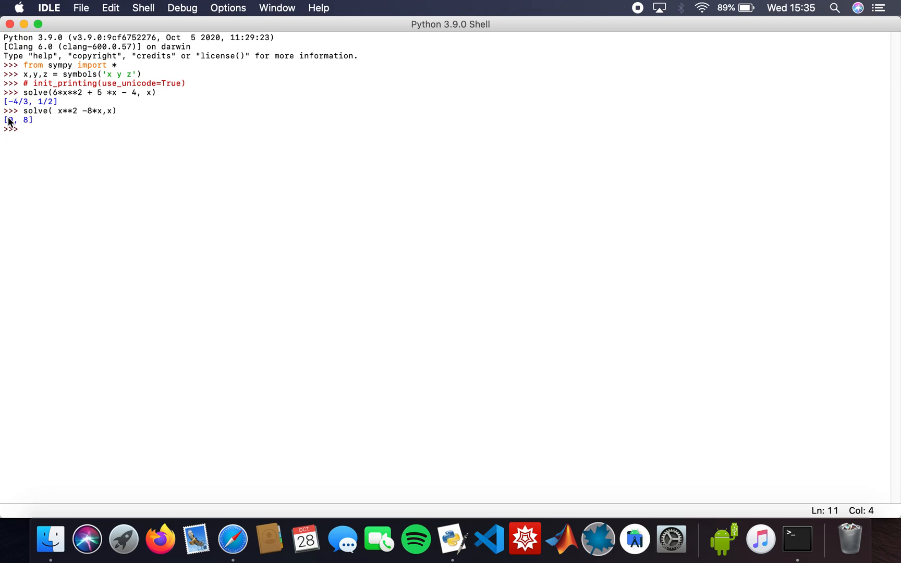
mouse_move(39, 131)
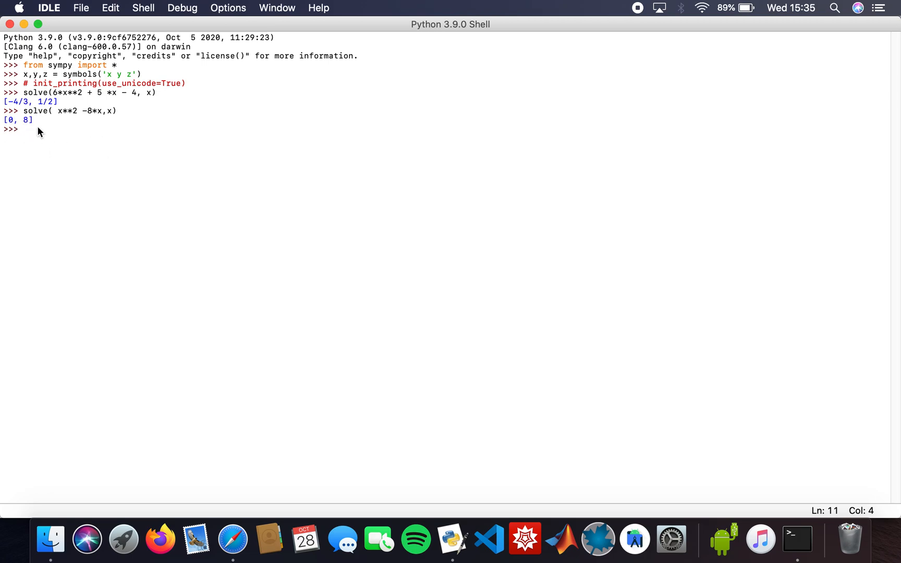
- Solve x**2 - 1 for x, giving [-1, 1]
text(so)
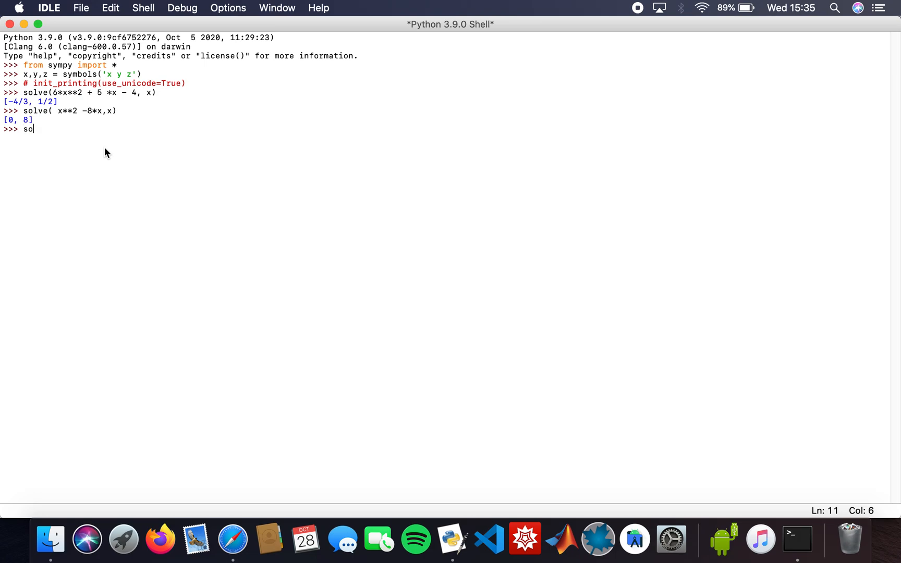
text(lve(x)
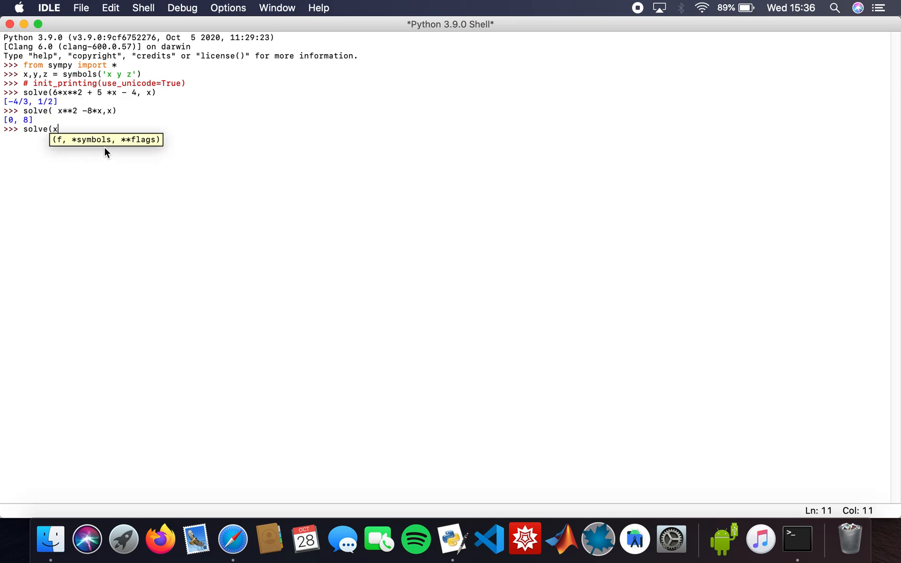
text(**2 -)
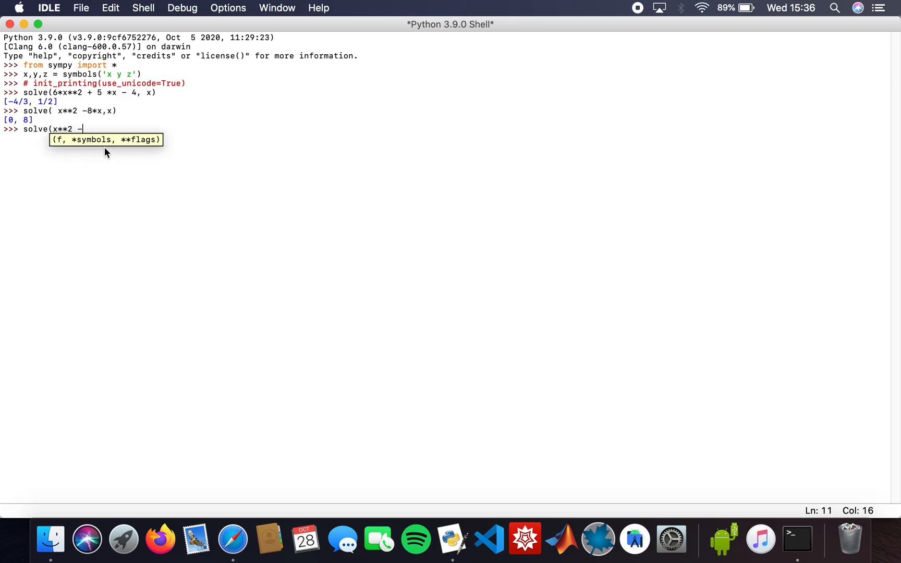
text(1,x))
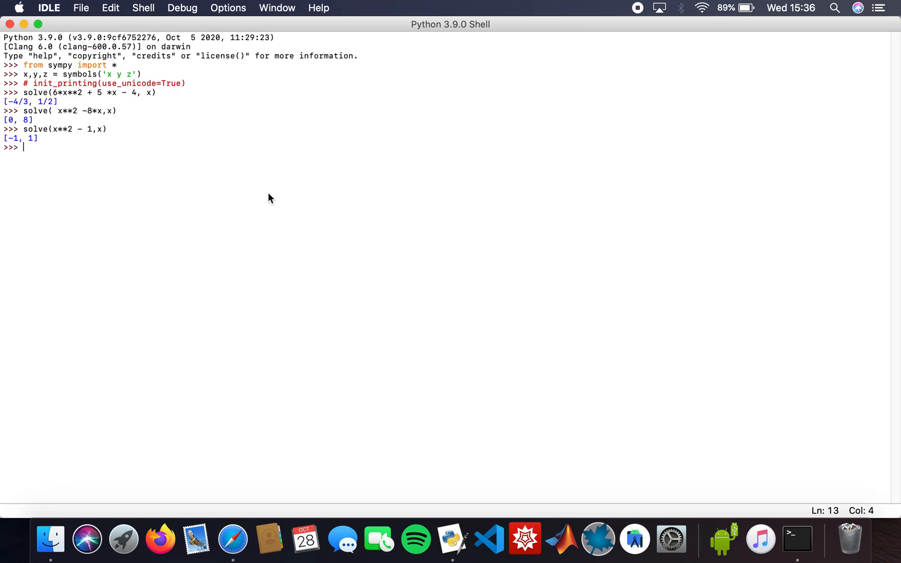
mouse_move(368, 221)
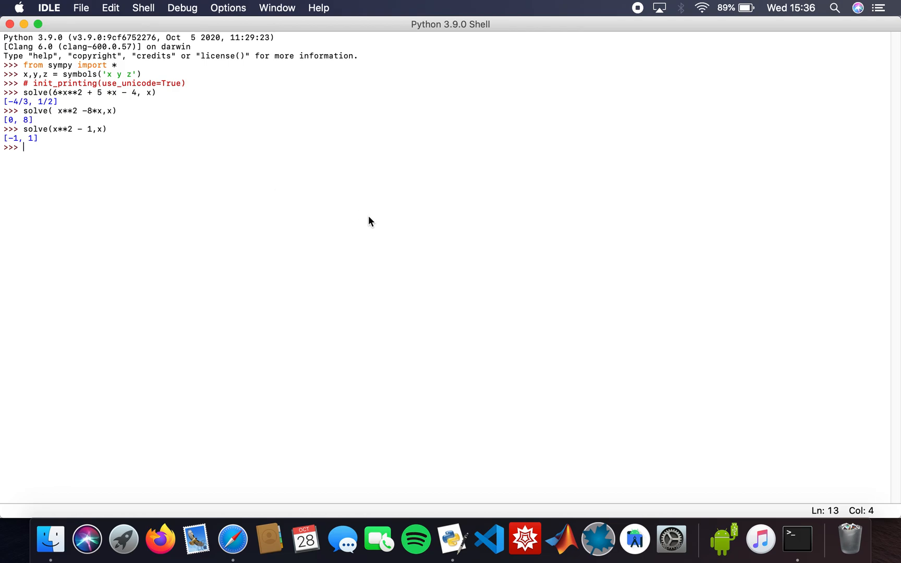
mouse_move(94, 89)
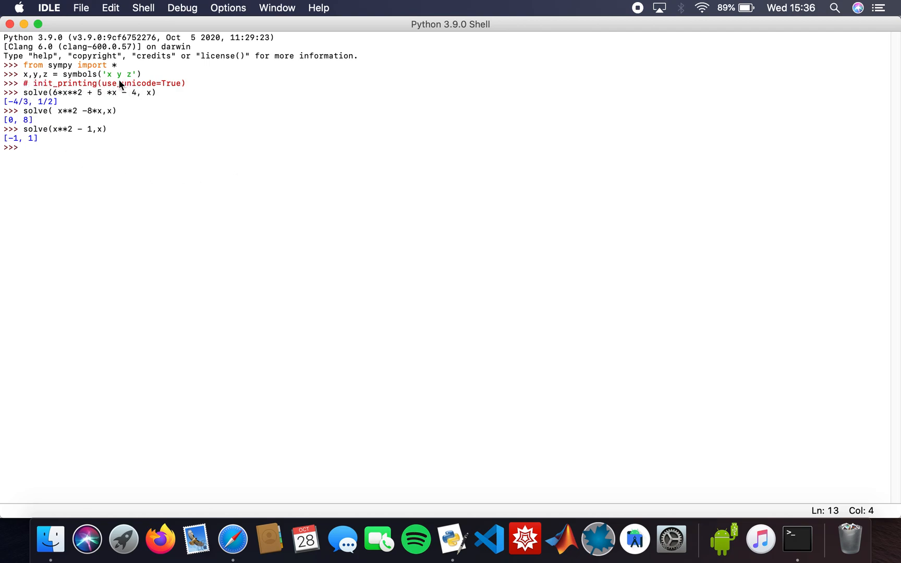
mouse_move(75, 87)
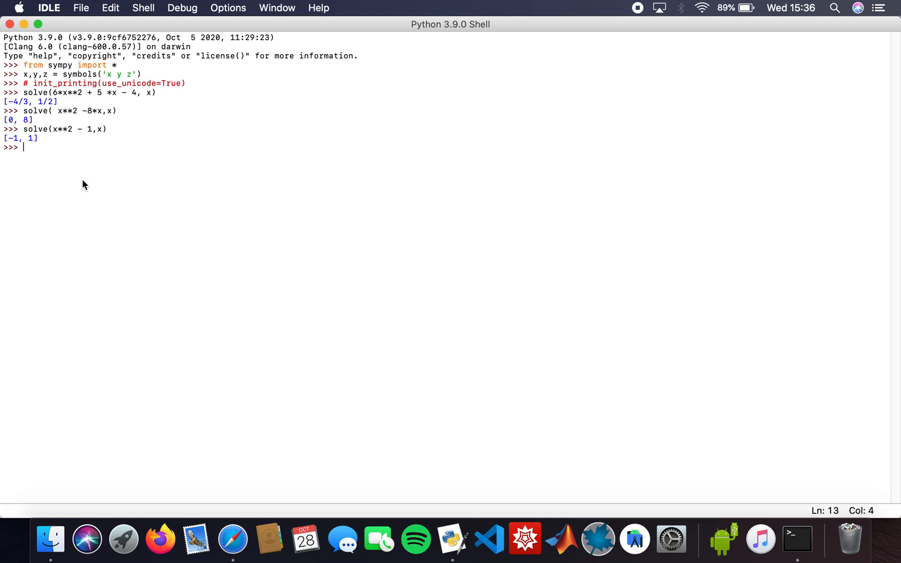
mouse_move(63, 170)
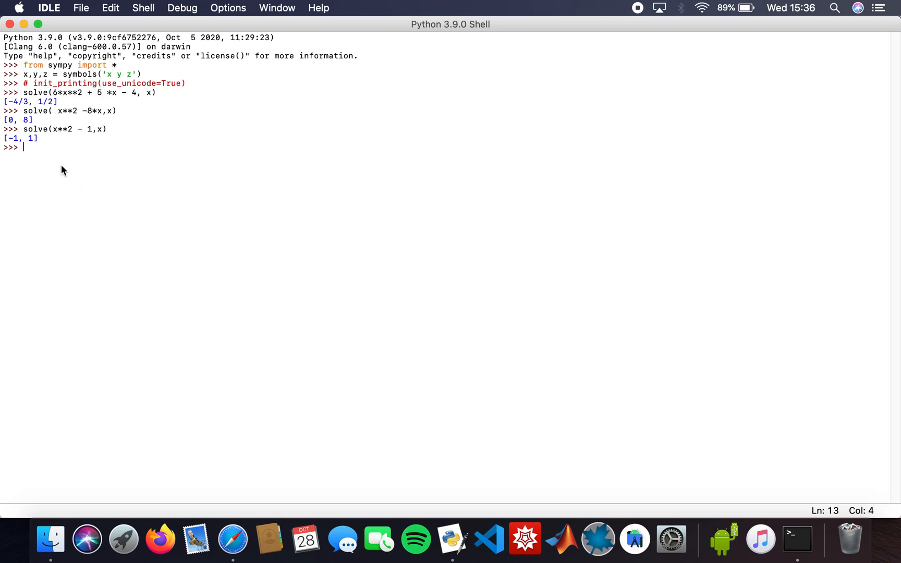
- Run solve(x**3 + 2*x**2 - x - 1, x) to get three radical roots
text(solve)
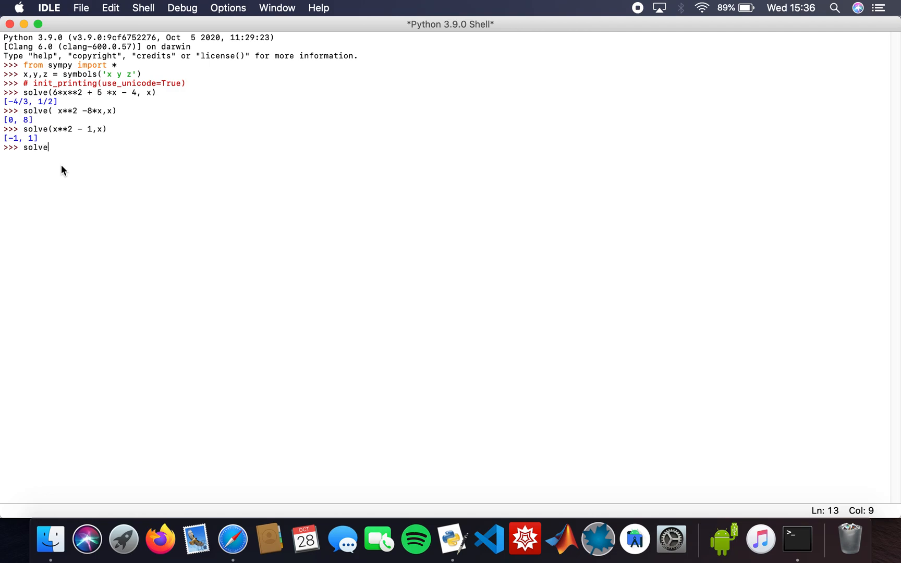
text(()
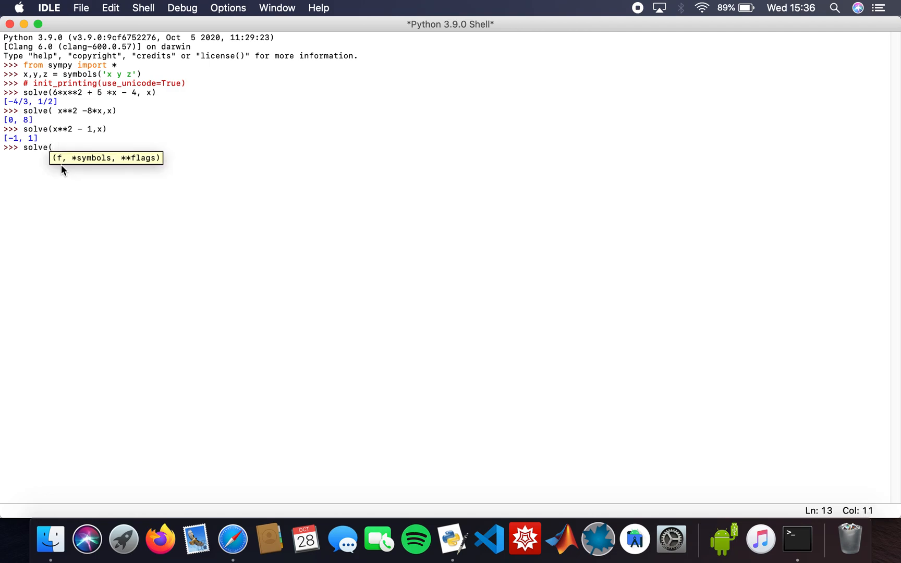
text(x**2)
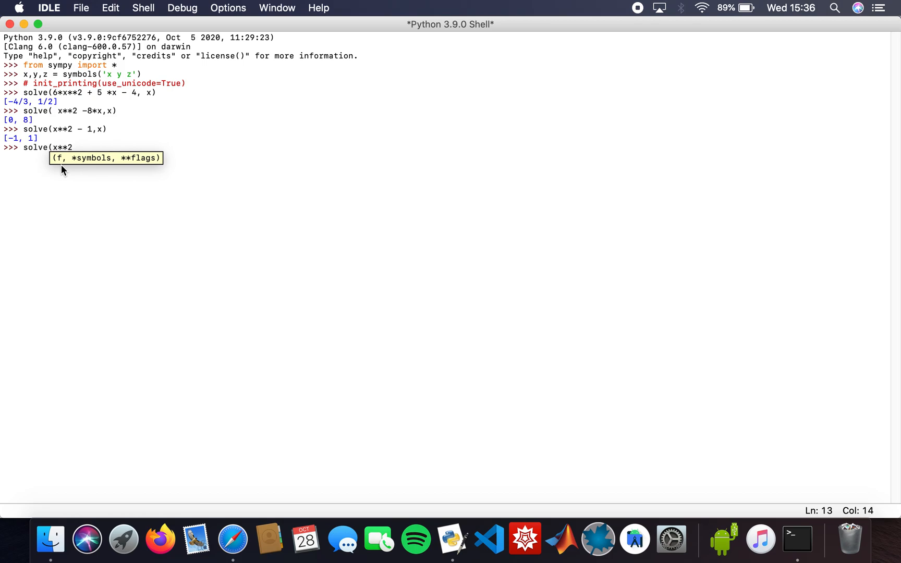
text(3)
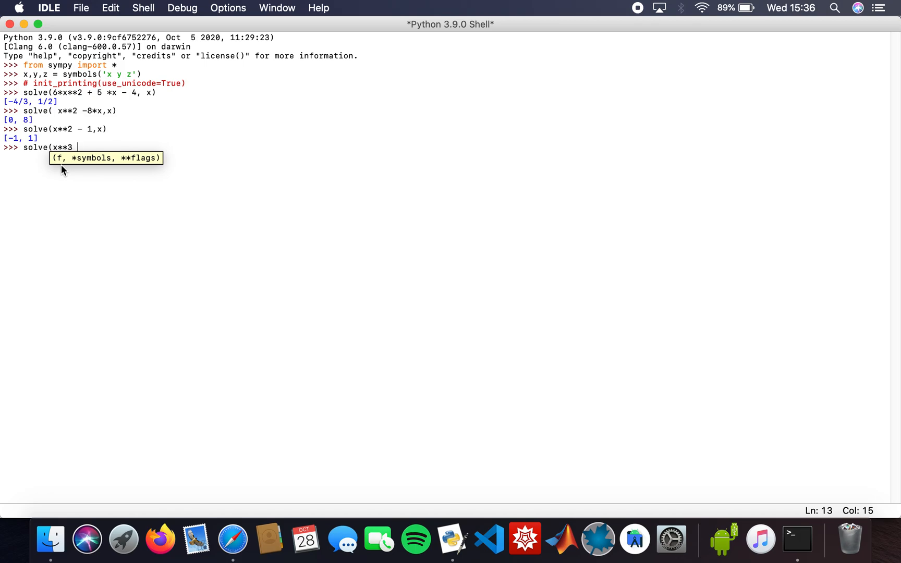
text(+)
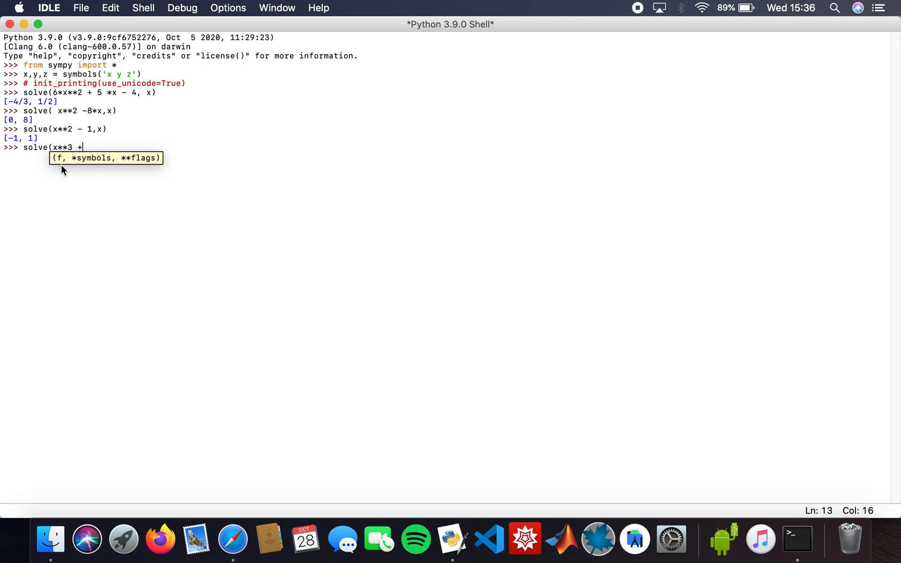
text(2*x**)
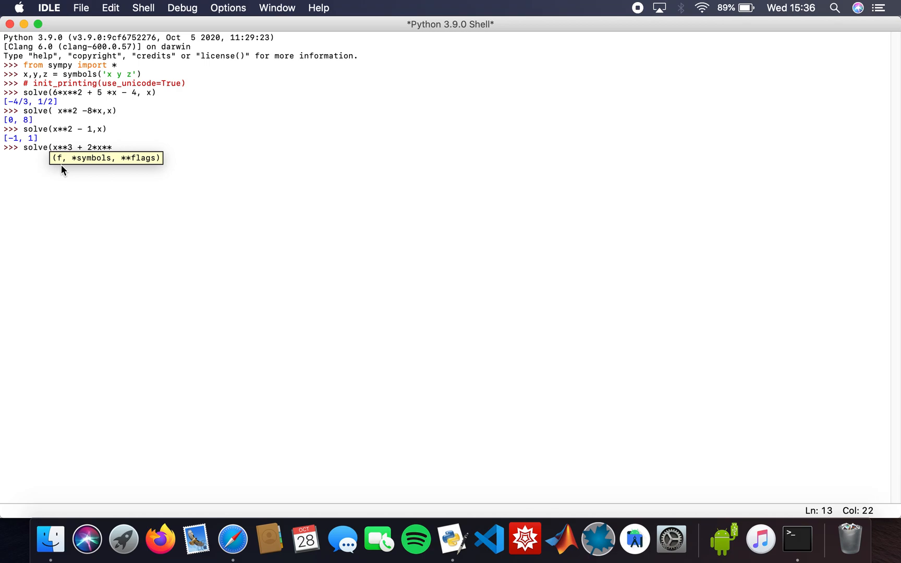
text(2)
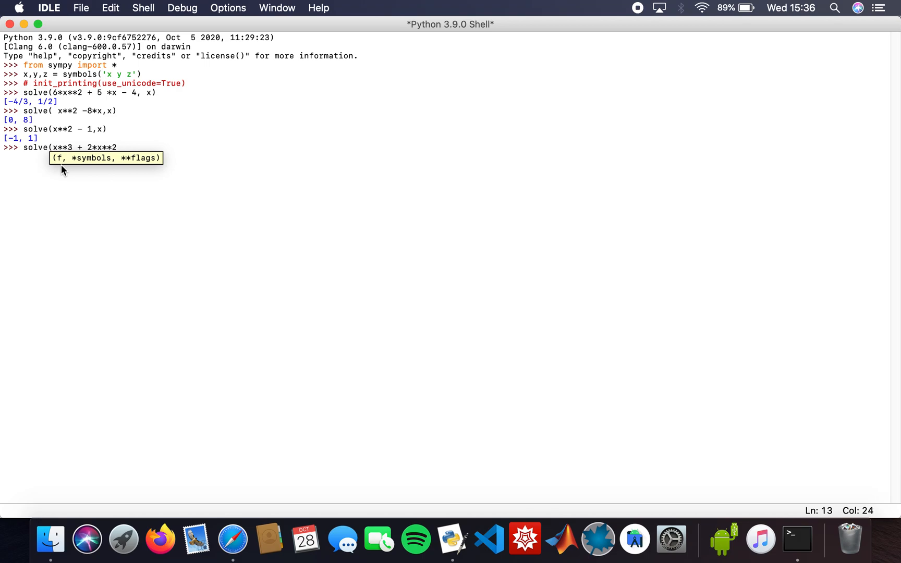
text(- x)
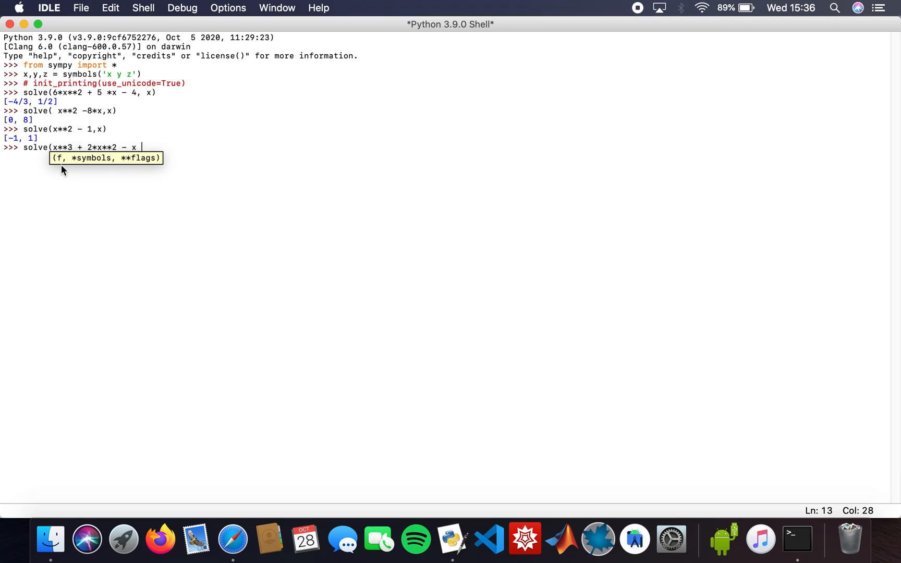
text(-1,x)
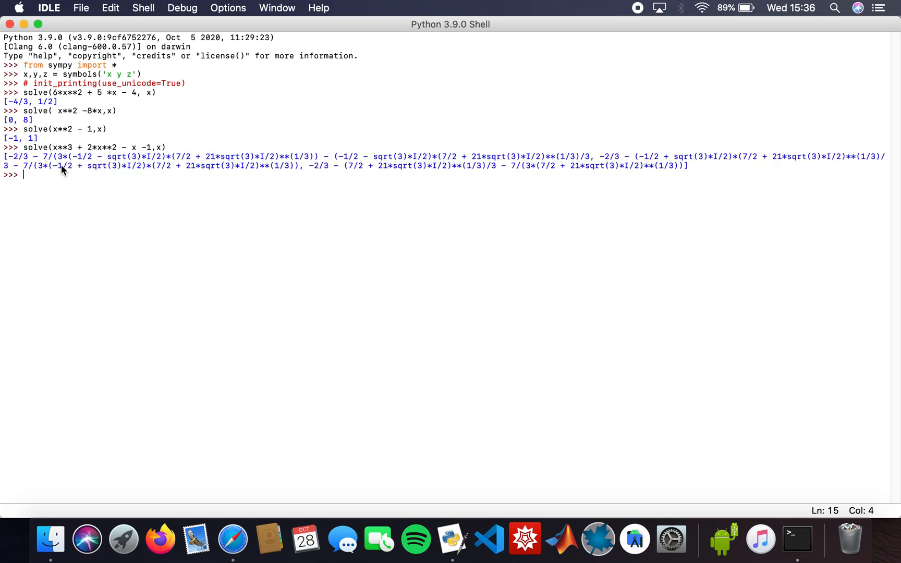
mouse_move(207, 284)
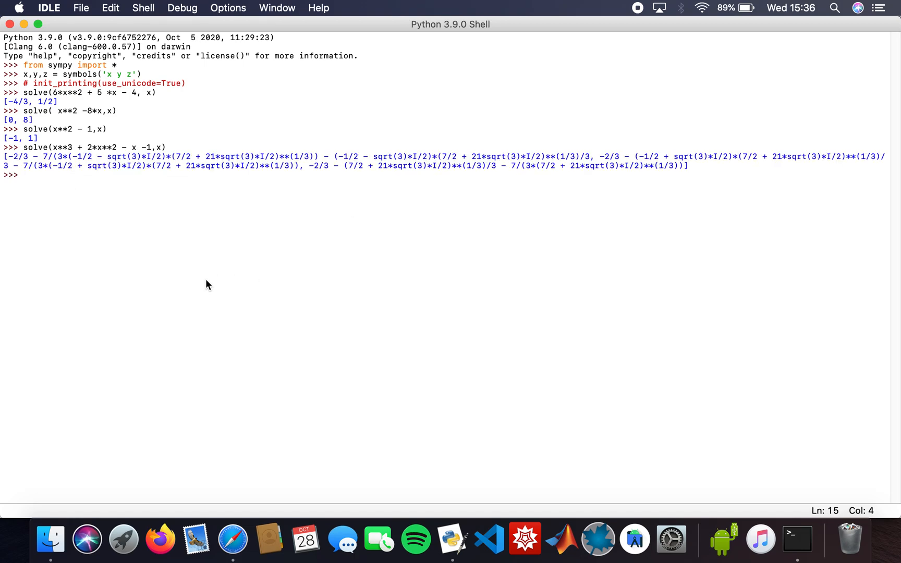
mouse_move(105, 215)
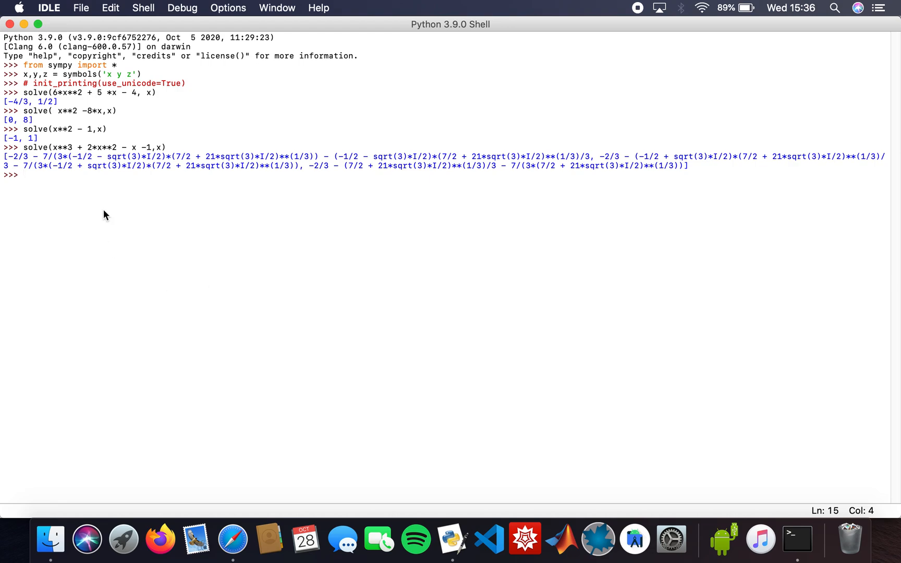
mouse_move(60, 209)
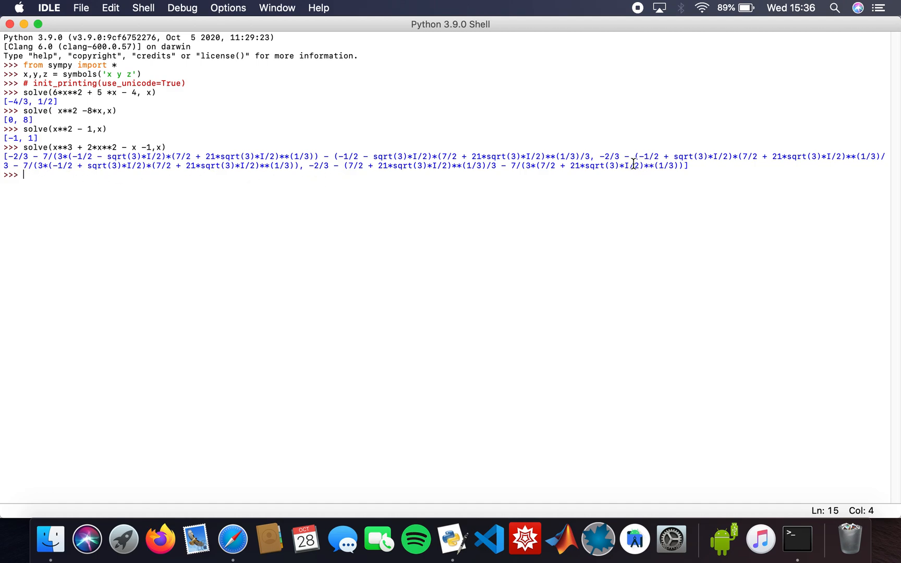
mouse_move(483, 186)
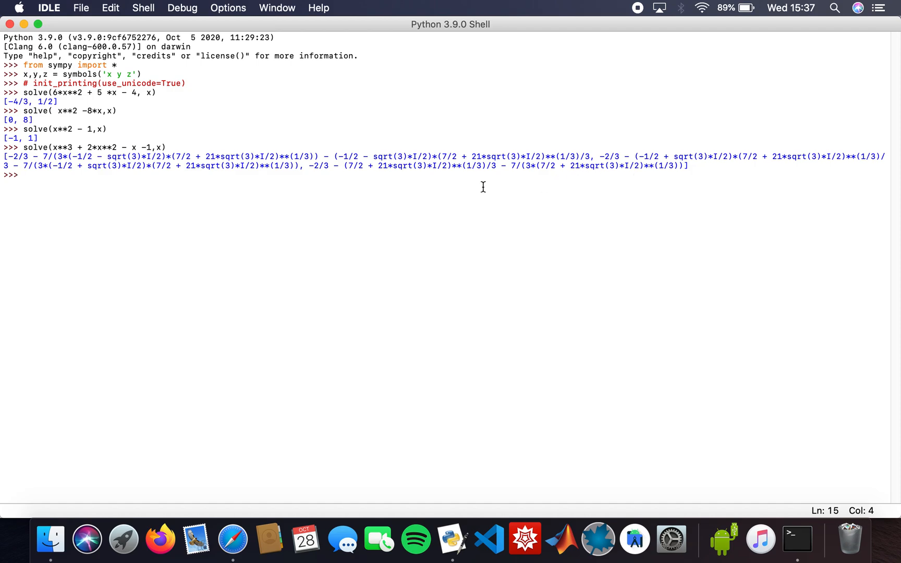
mouse_move(288, 218)
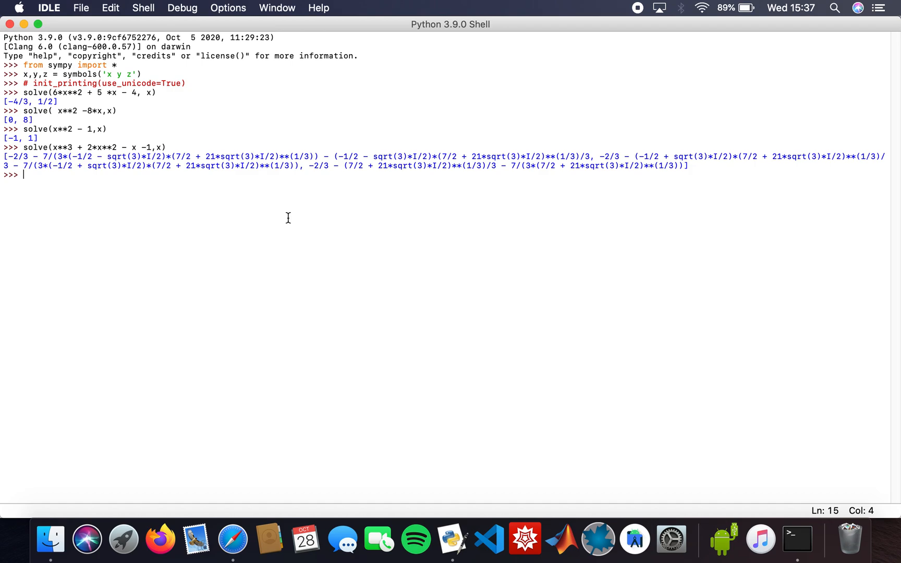
- Enter init_printing(use_unicode=True), correcting a typo in the argument name
text(init)
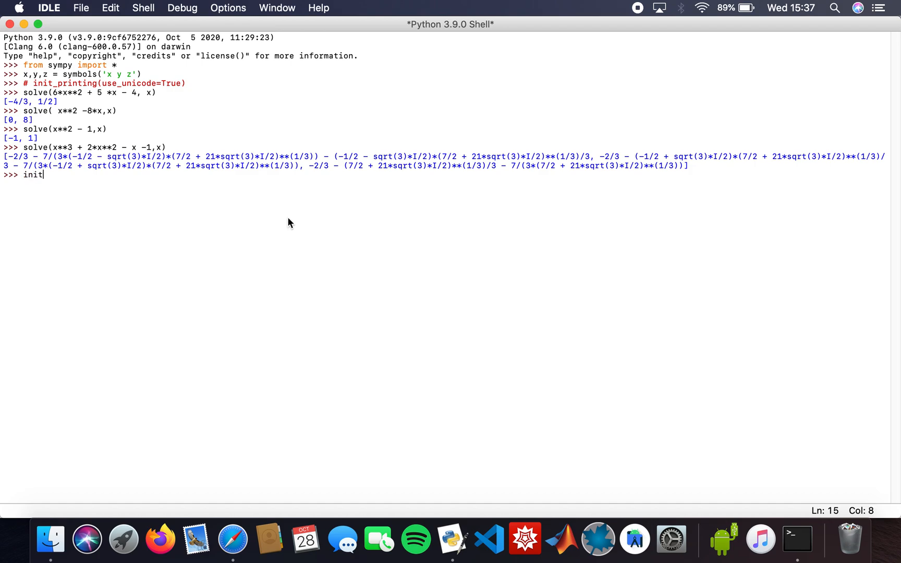
text(_printing(us)
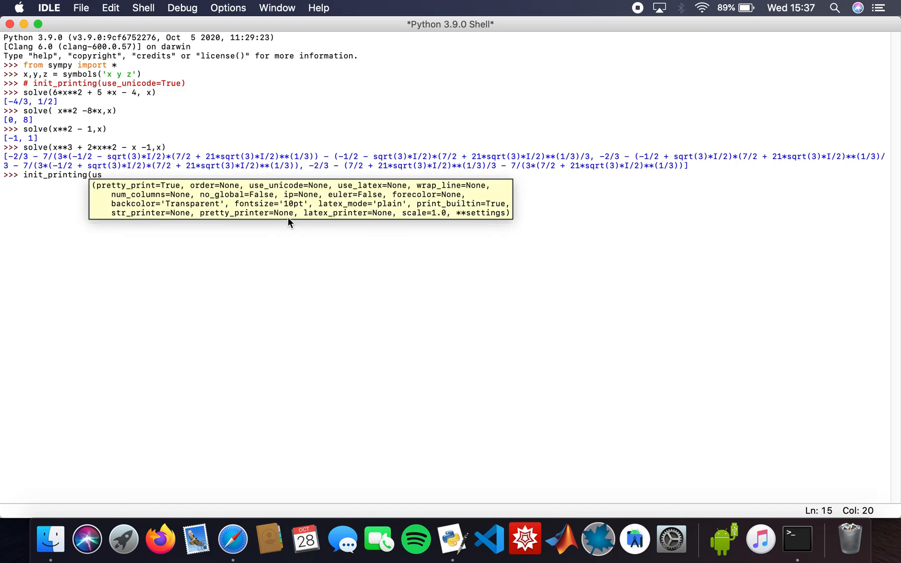
text(e_)
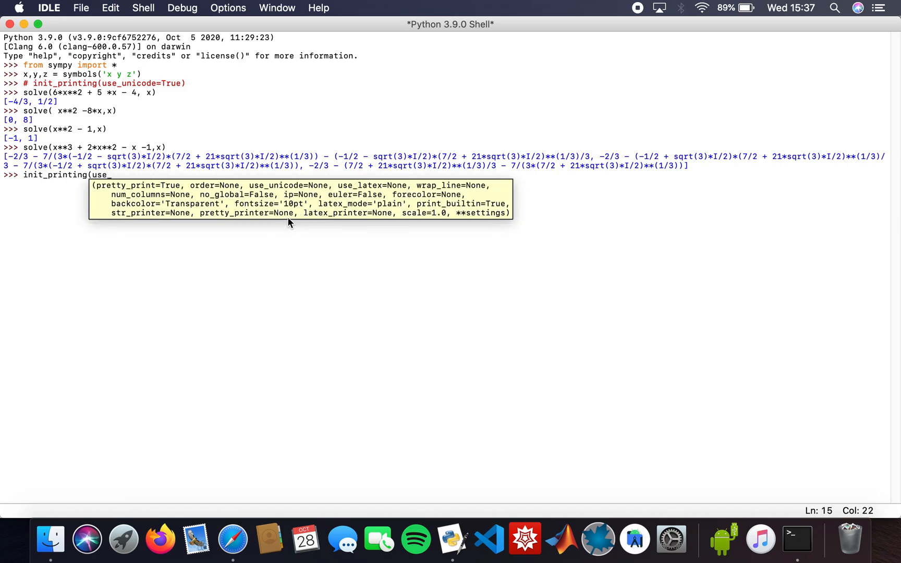
text(noc)
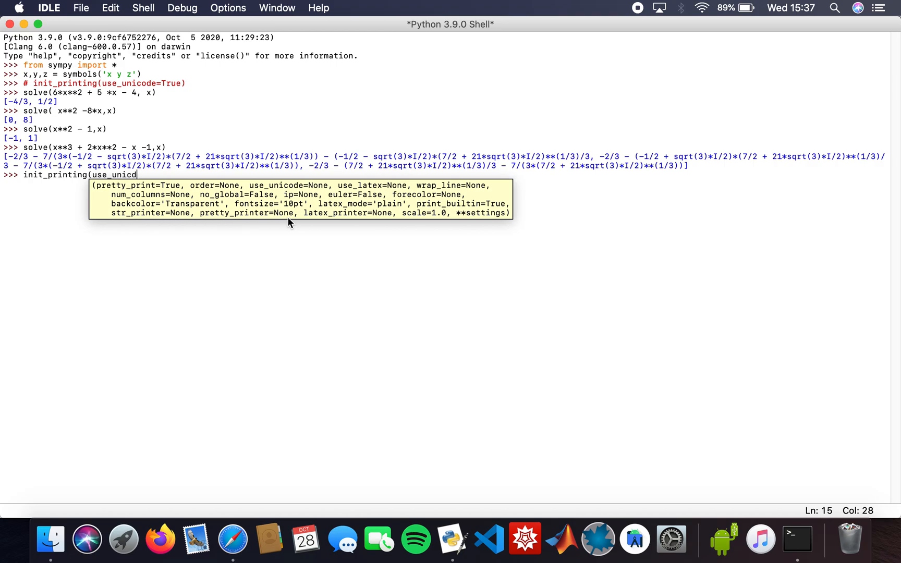
key(Backspace)
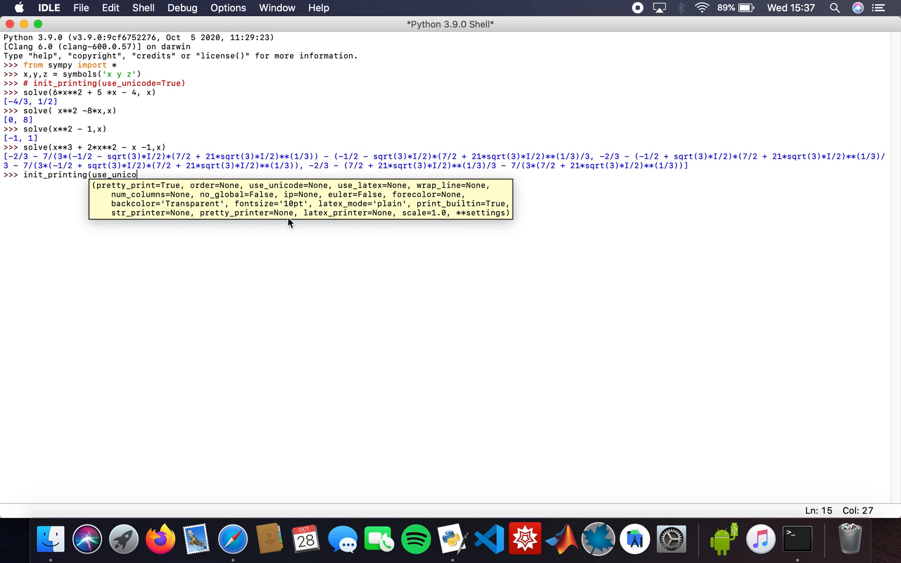
text(de=True))
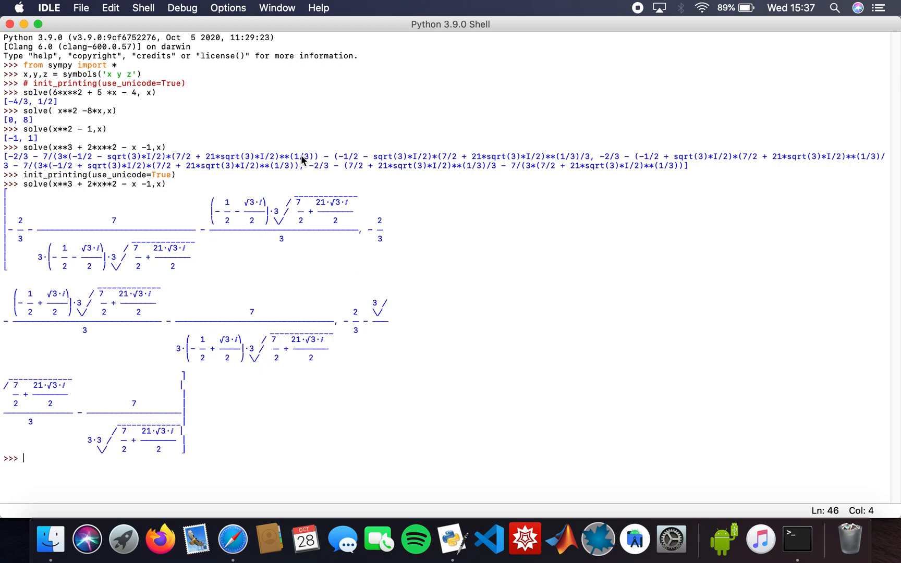
mouse_move(354, 315)
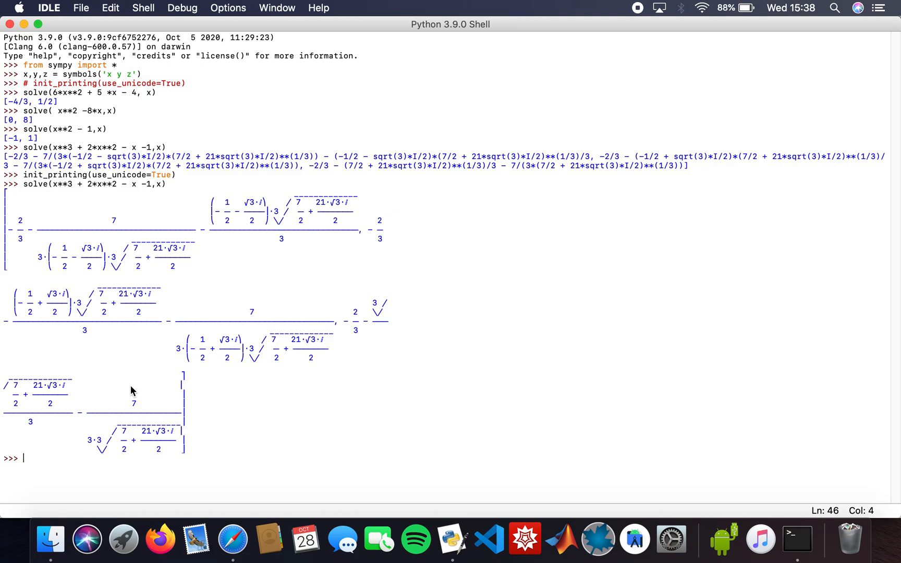
- Store the equation a = 2*x + 3*y == 2
text(a =)
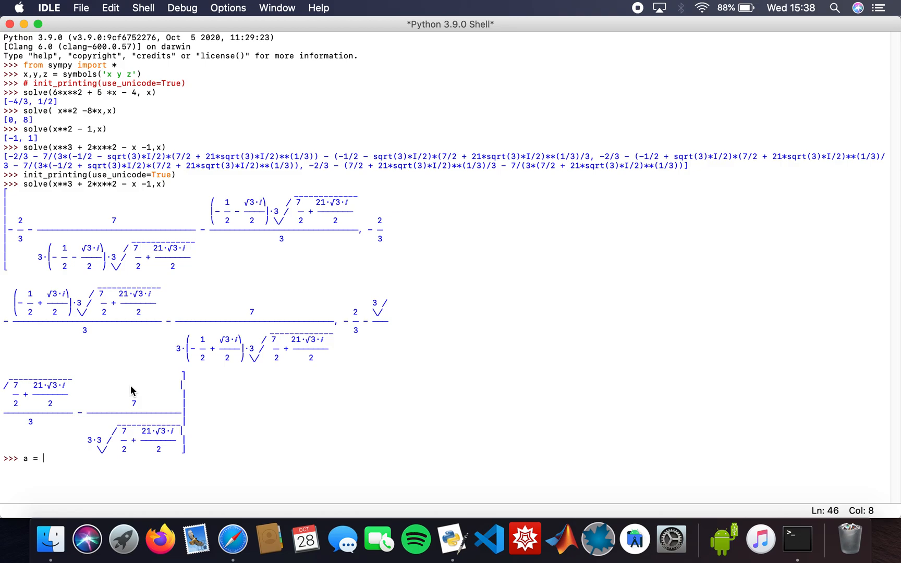
text(2*)
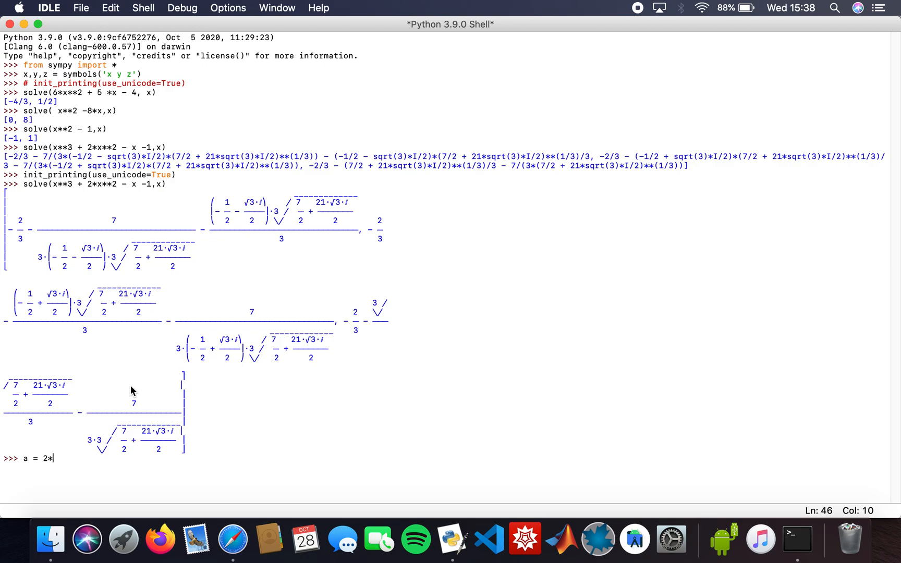
text(x +)
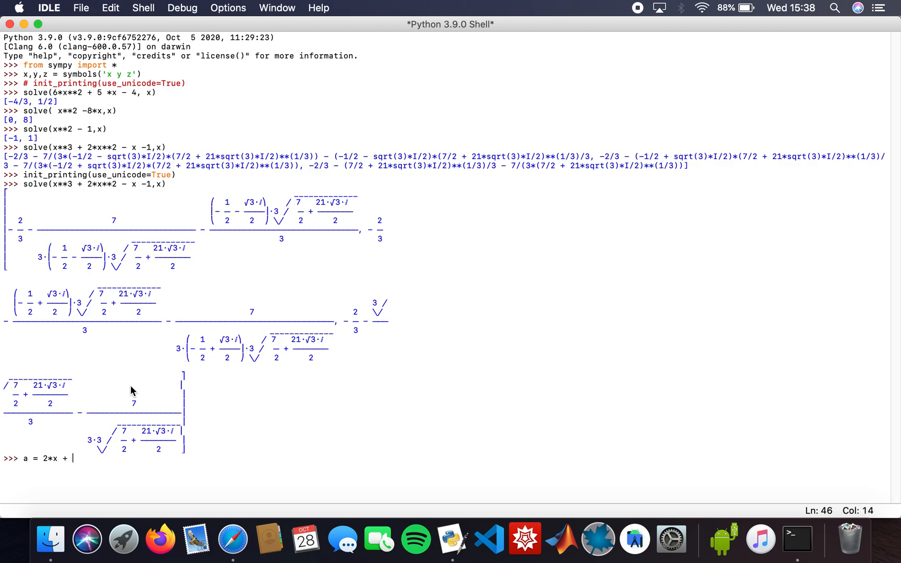
text(3*y)
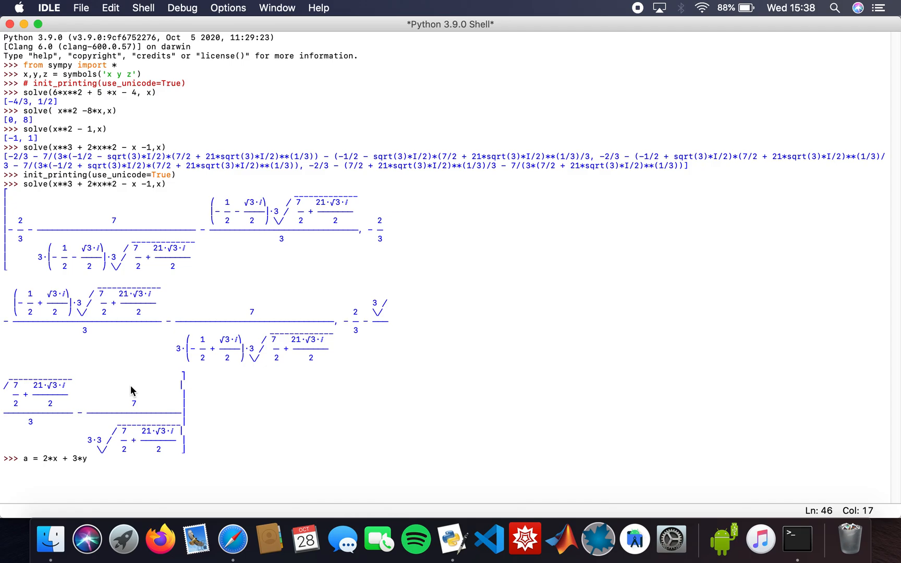
text(== 2)
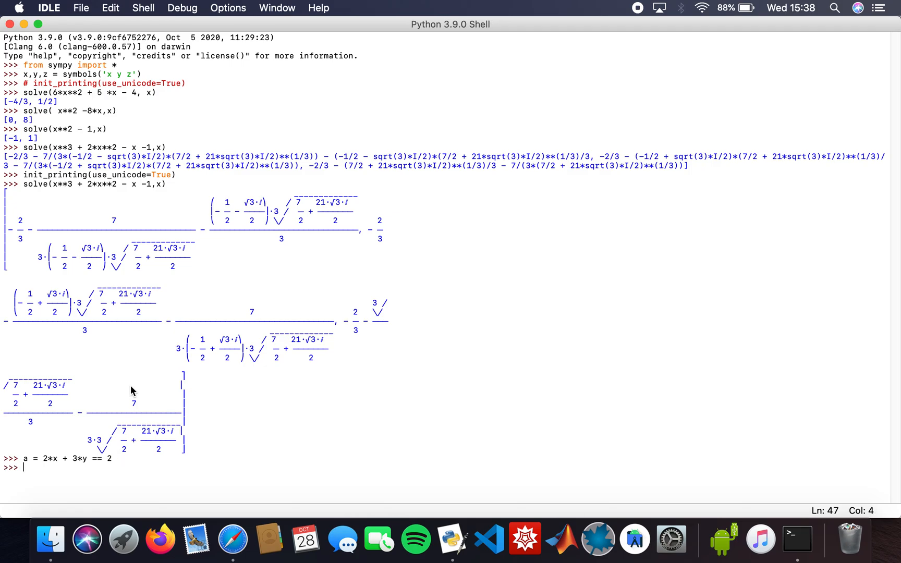
- Store the equation b = 4*x + y == 4
text(b =)
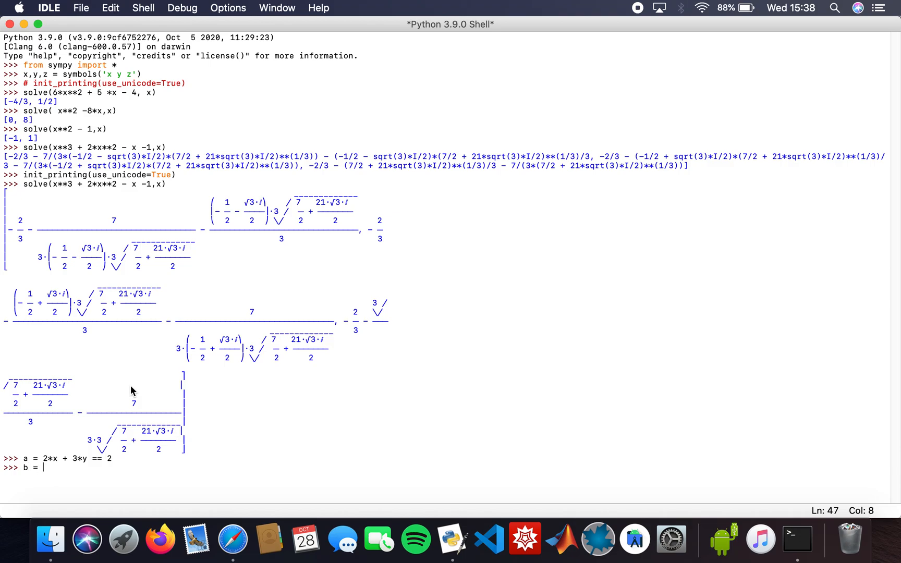
text(4*x)
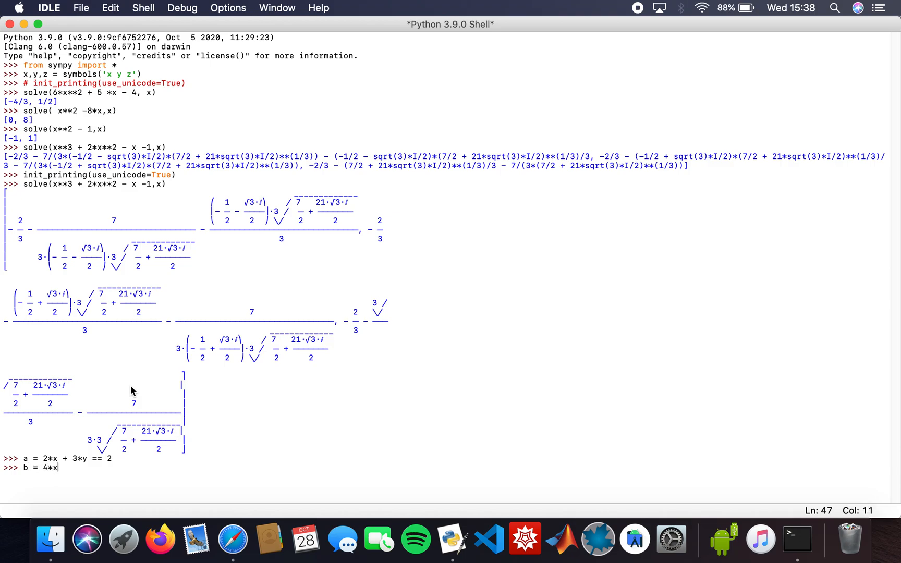
text(+)
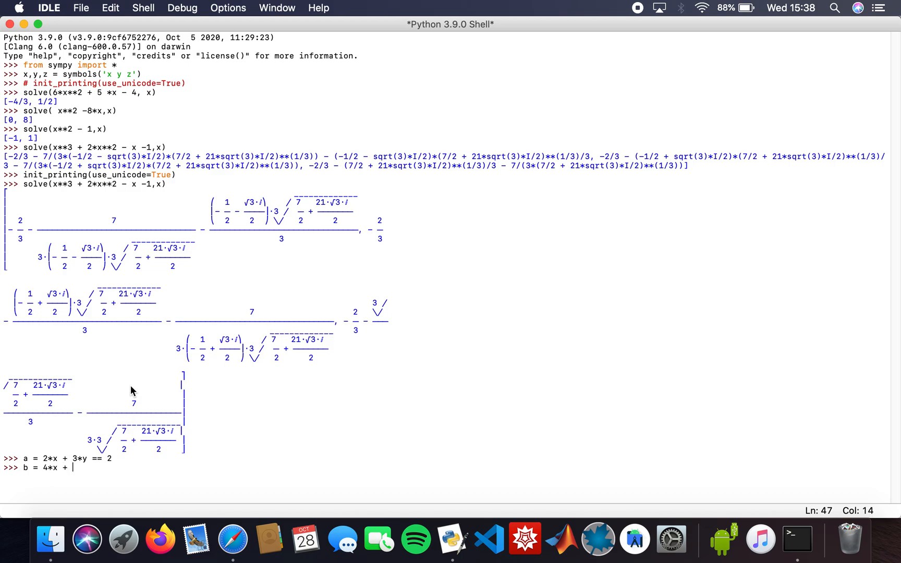
text(y == 4)
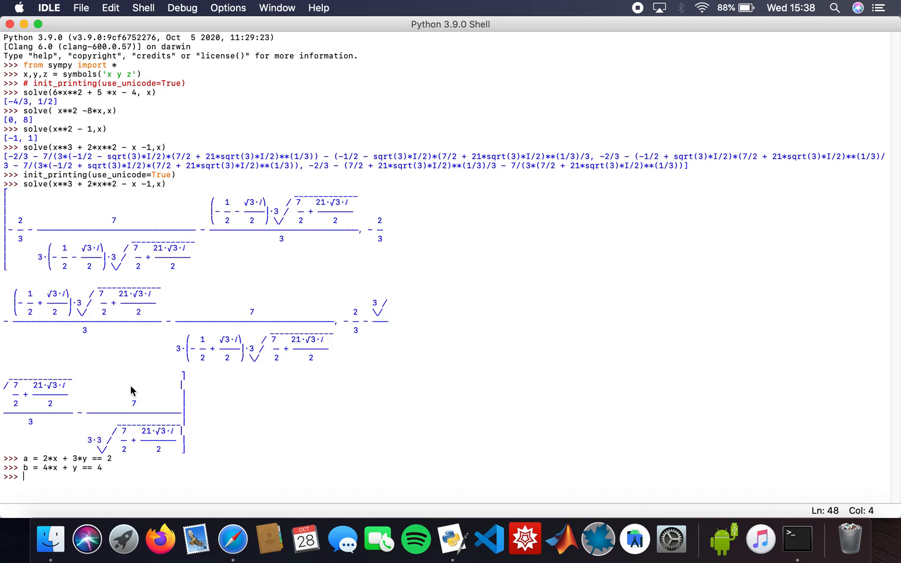
mouse_move(240, 449)
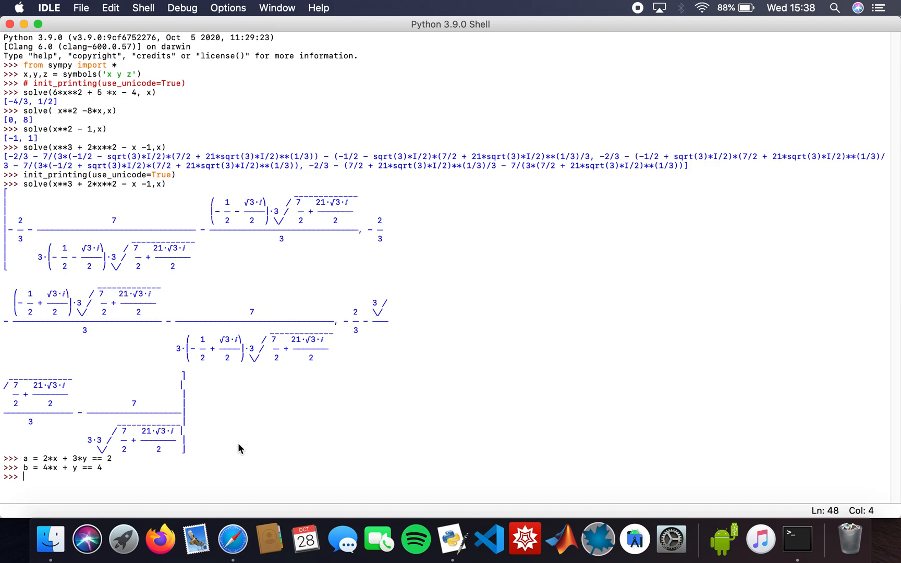
mouse_move(78, 464)
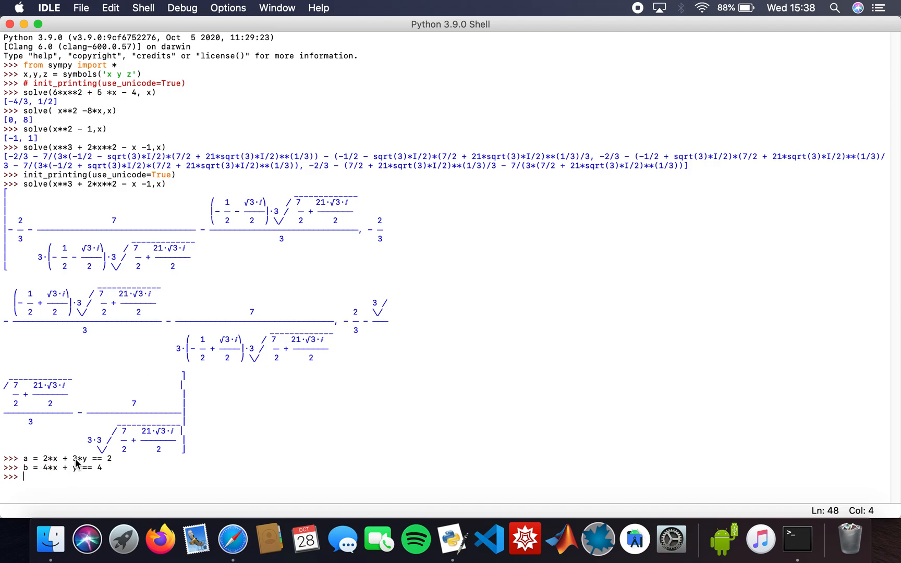
mouse_move(81, 484)
text(system)
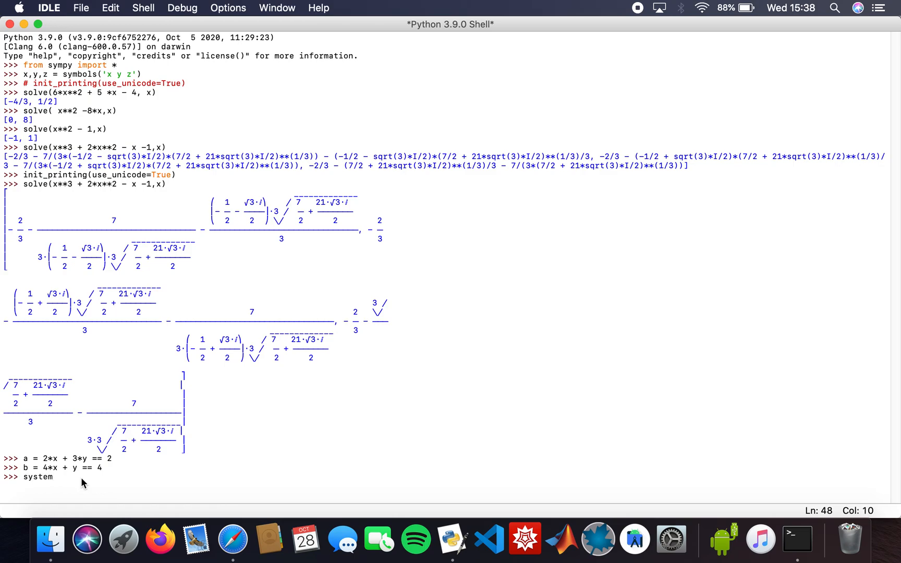
- Define and run system = Matrix(((2,3,2),(4,1,4)))
text(=)
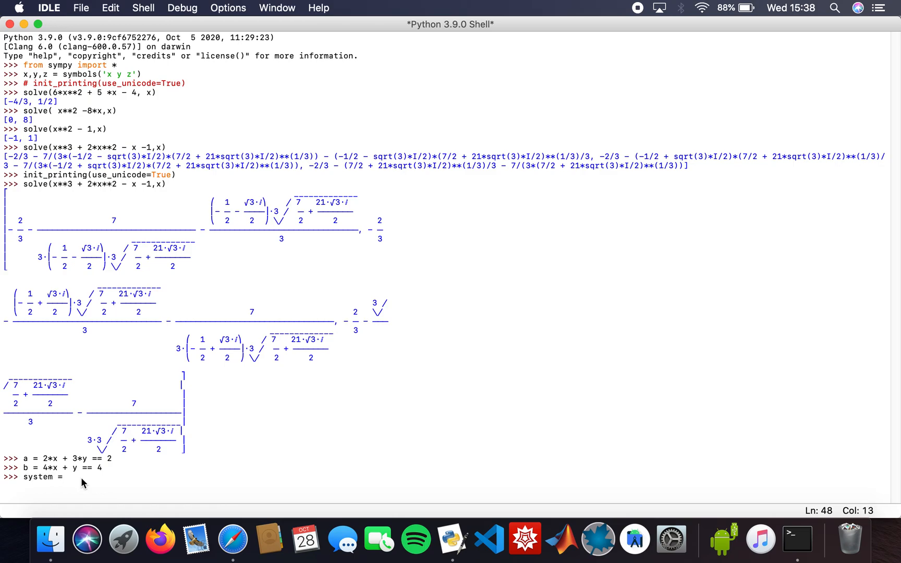
text(Matrix)
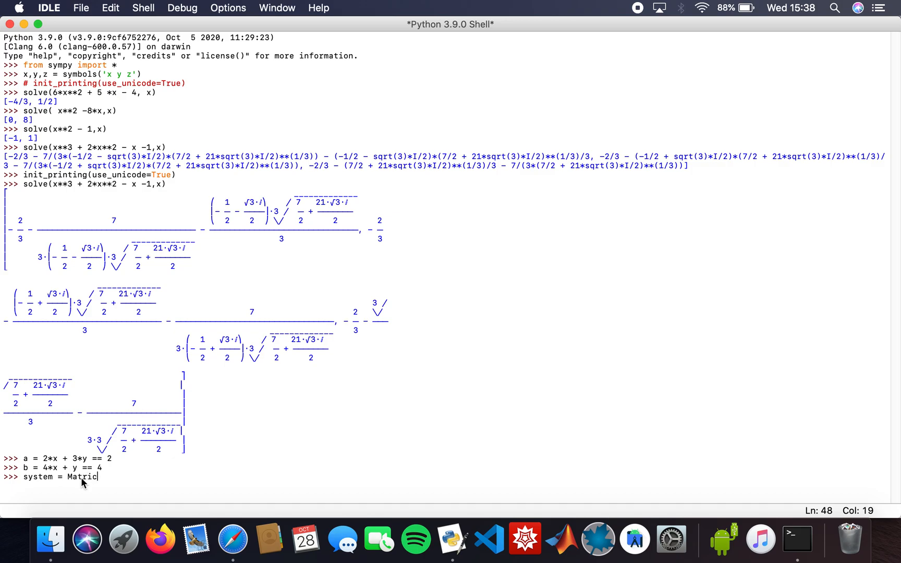
text(((()
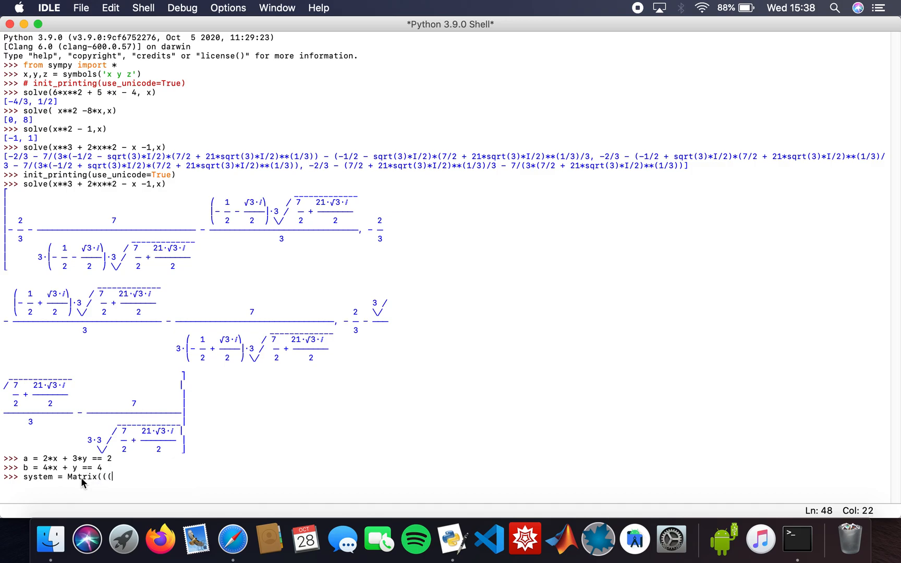
text(2,)
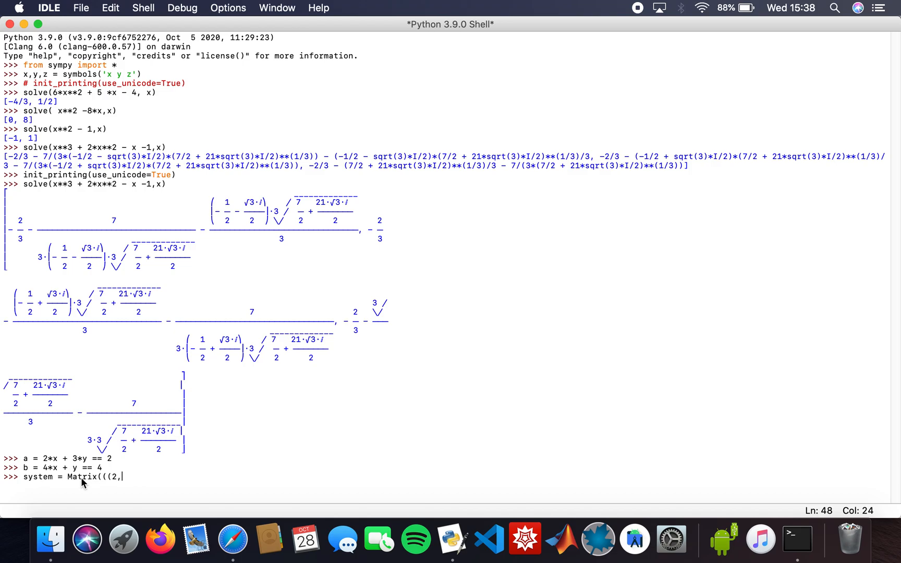
text(3,)
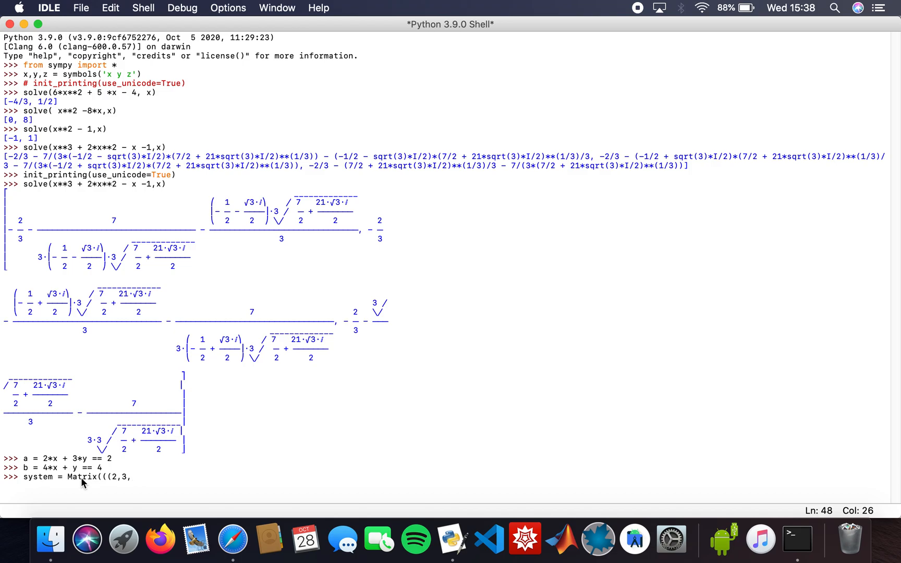
text(2),()
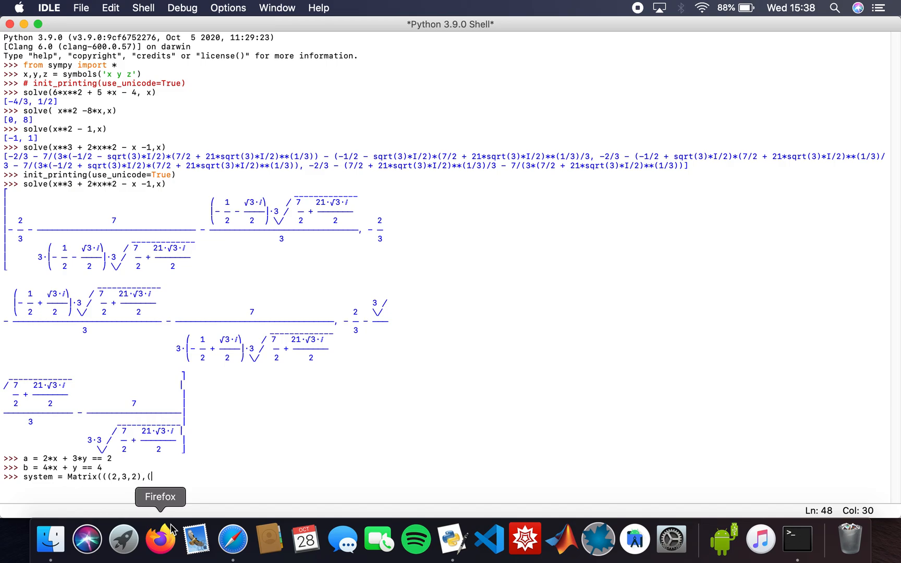
text(4)
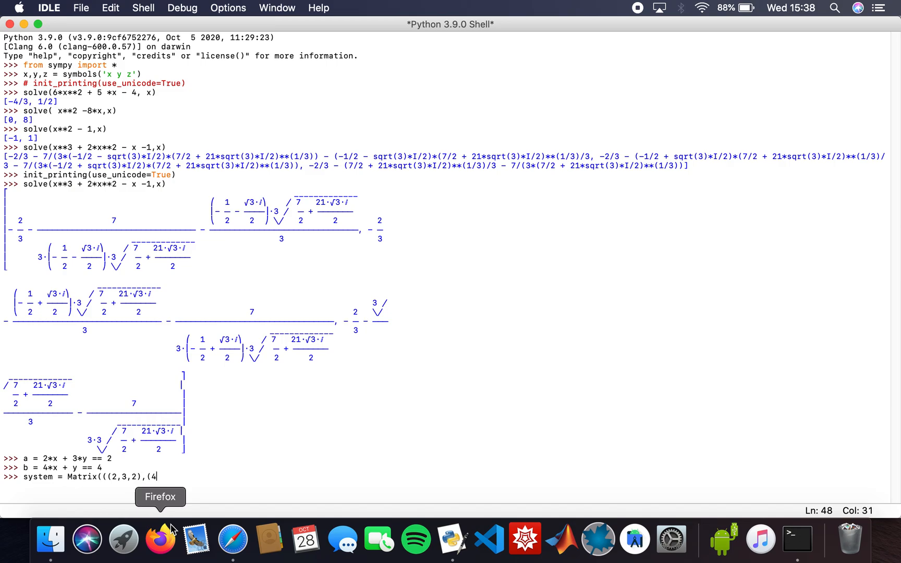
text(, 1)
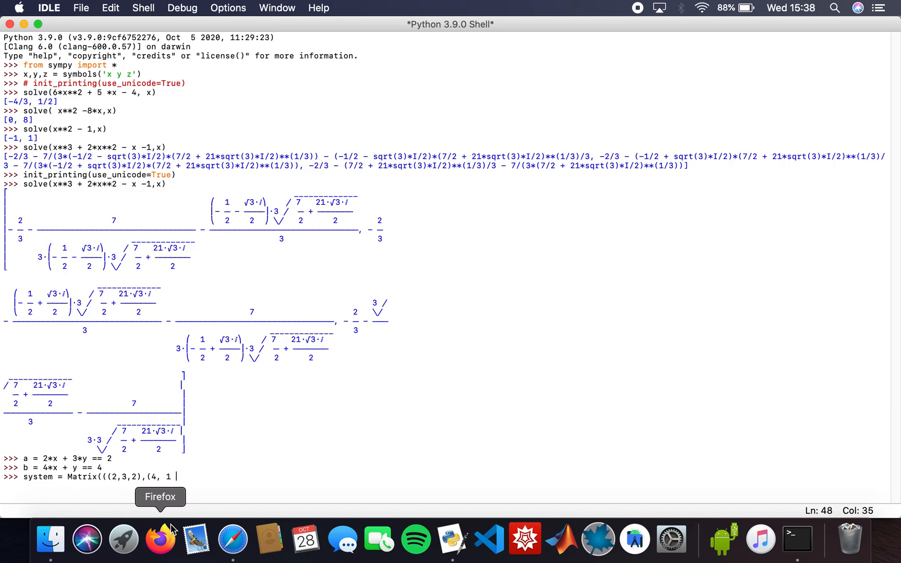
text(, 4)
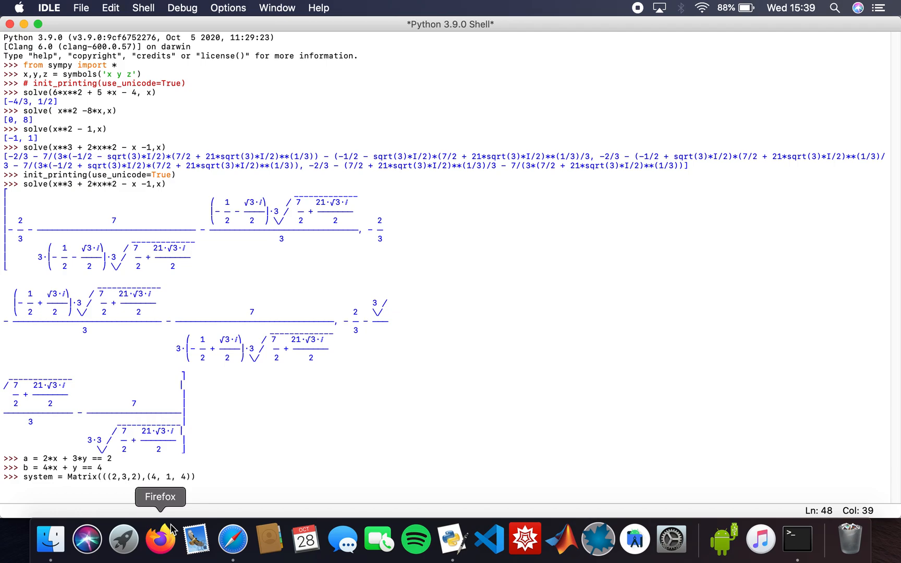
text())
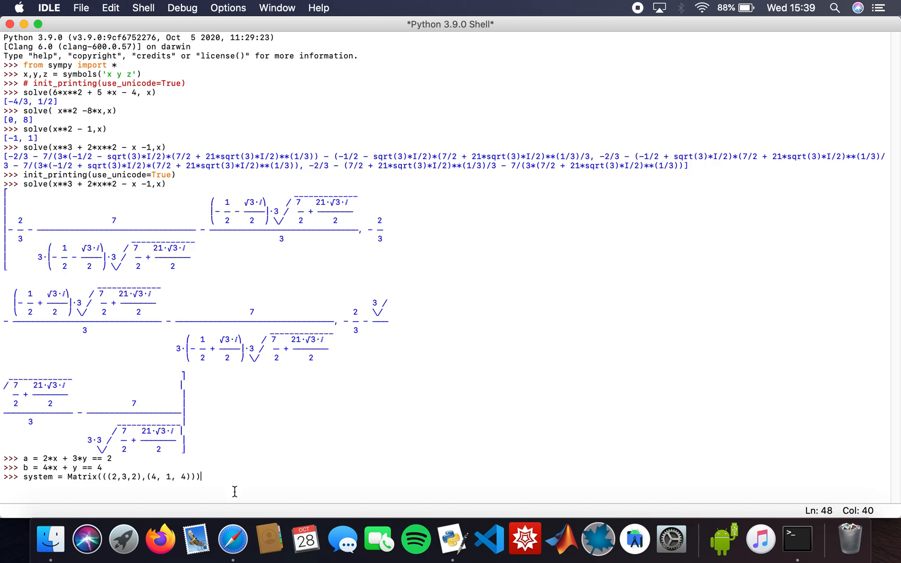
key(enter)
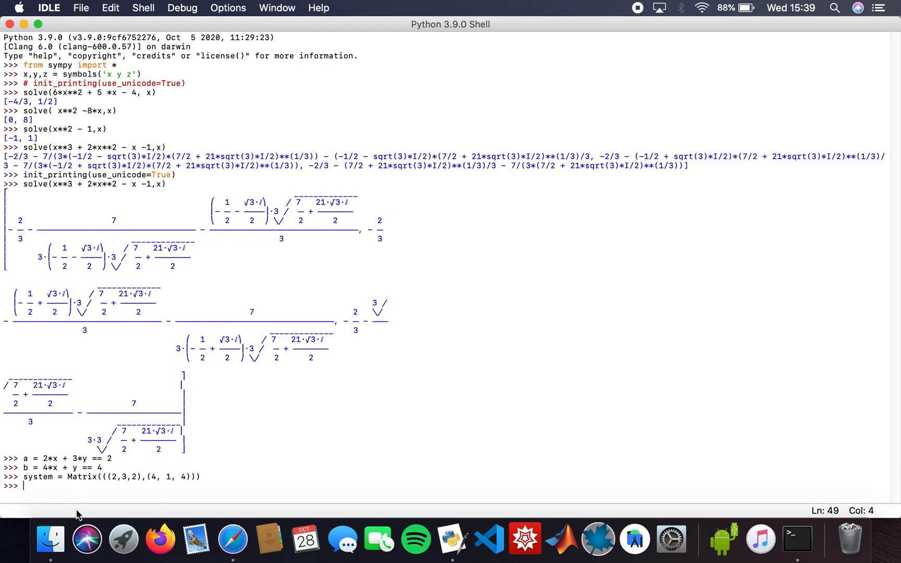
- Enter solve_linear_system(system, x, y) at the prompt
text(so)
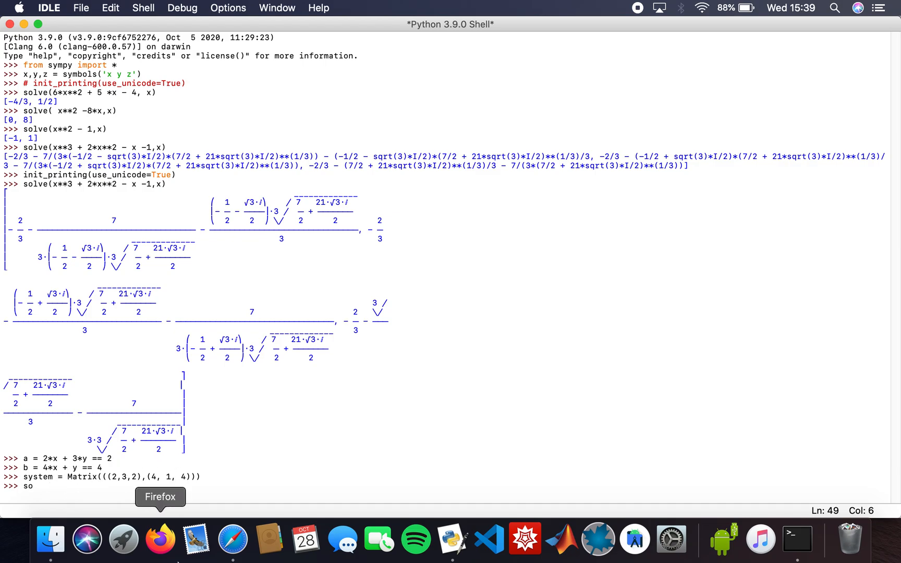
text(lve_)
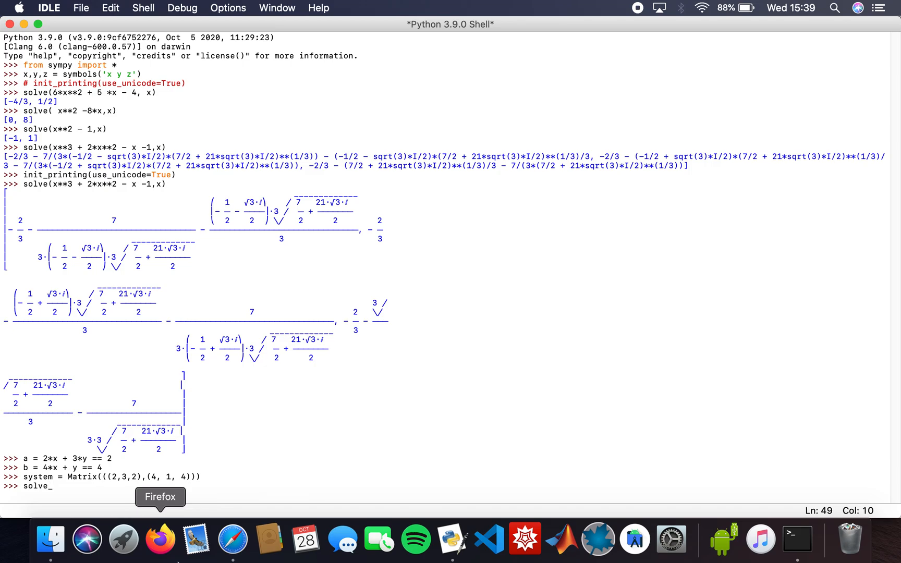
text(linear_)
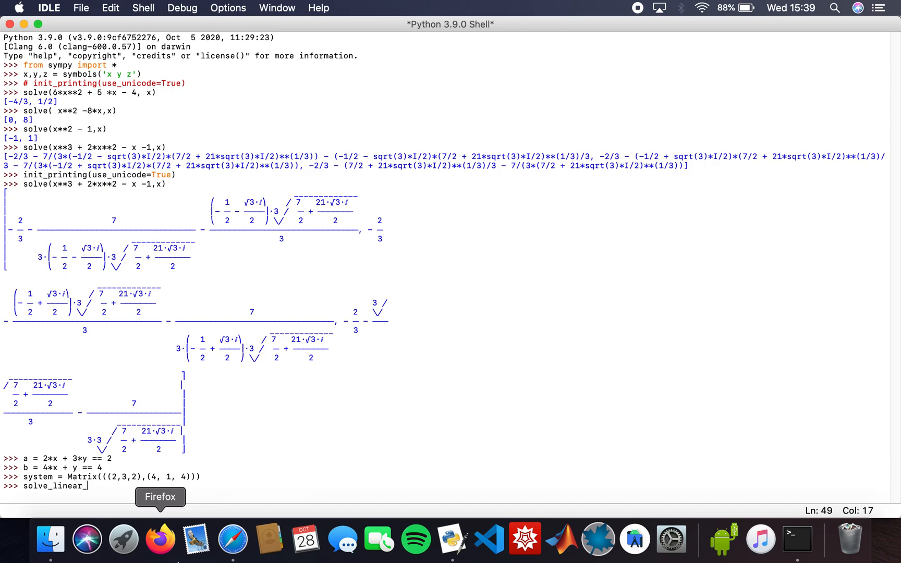
text(system)
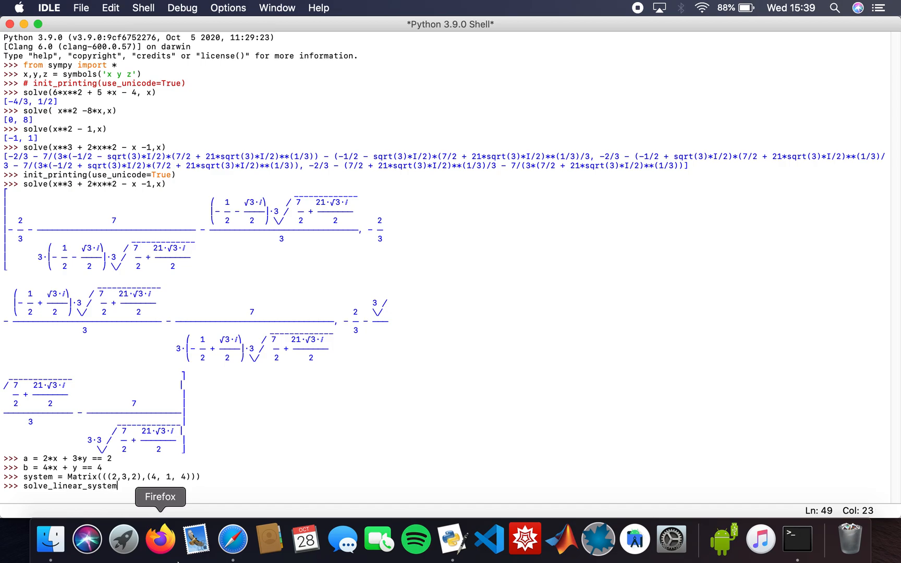
text((system)
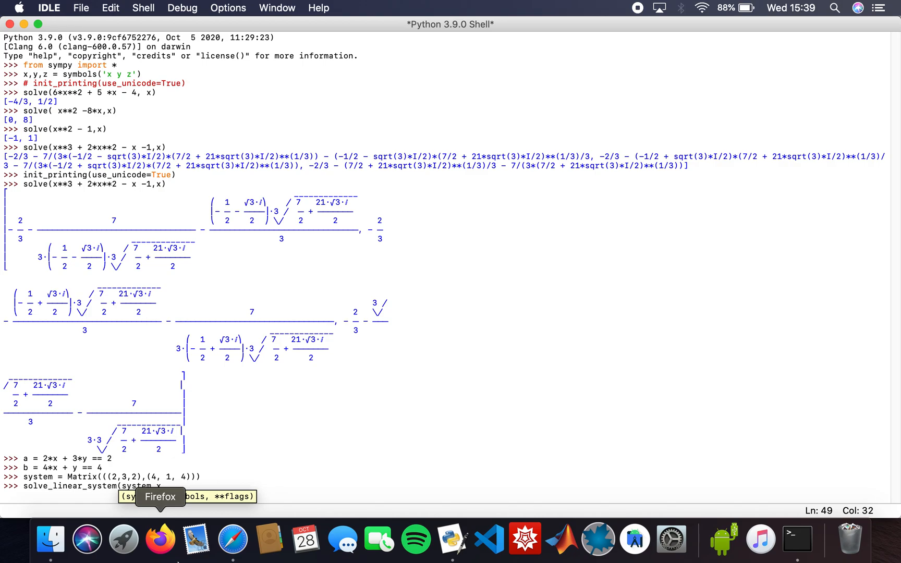
text(,x,y)
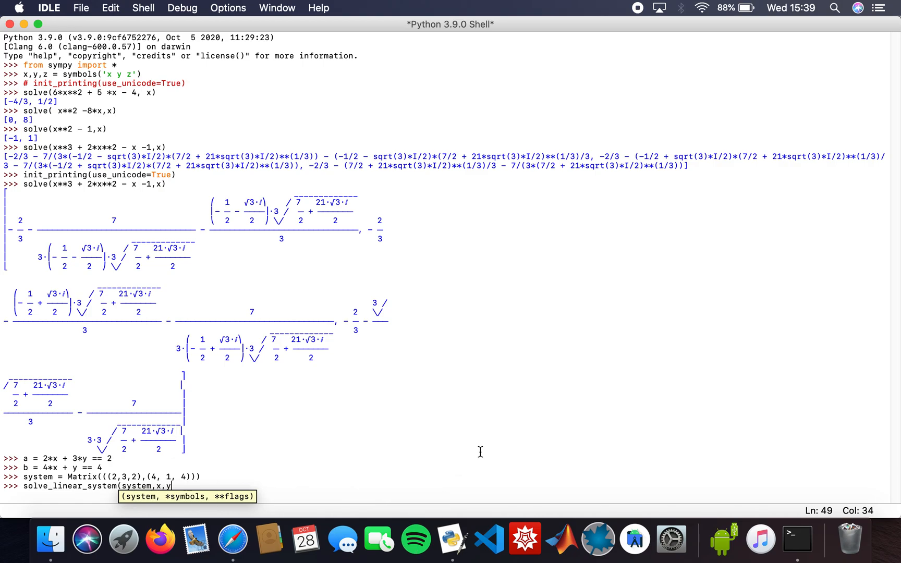
text())
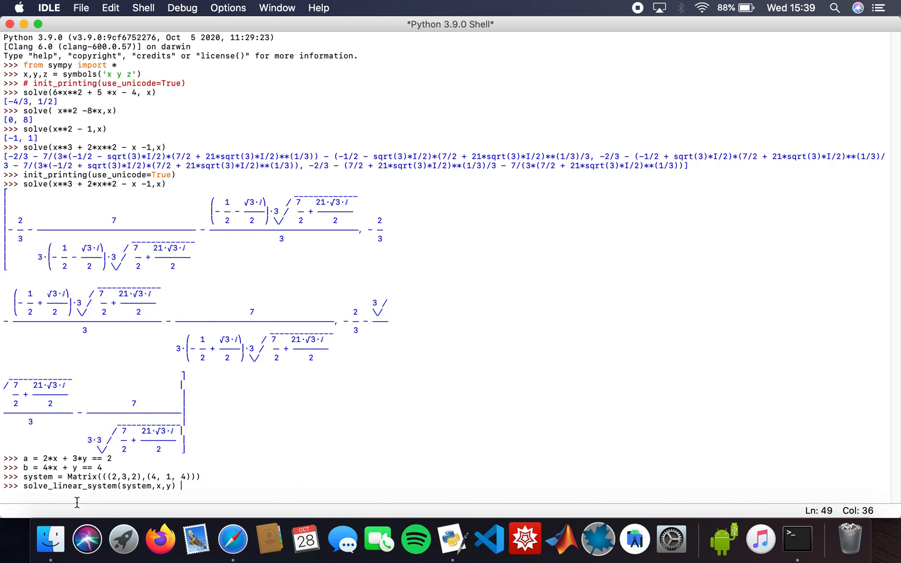
mouse_move(157, 489)
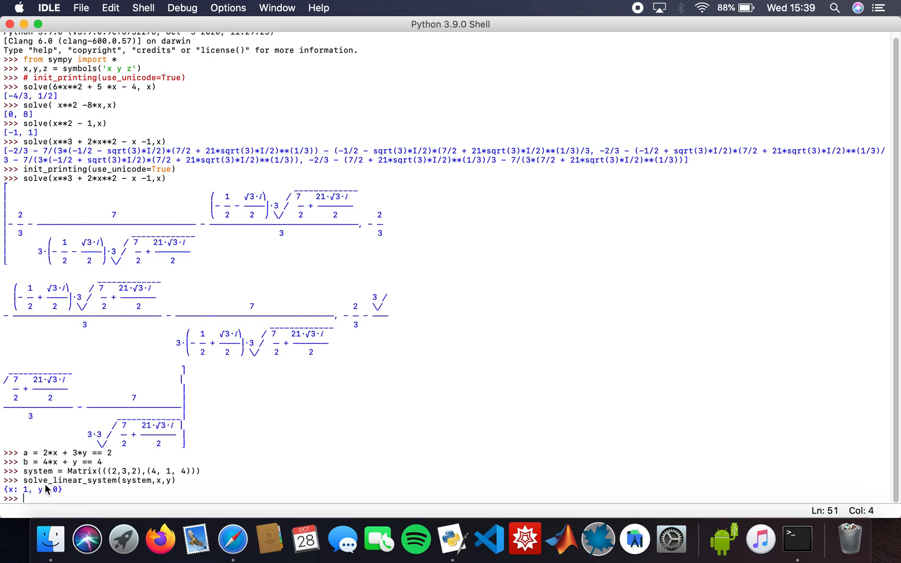
mouse_move(105, 493)
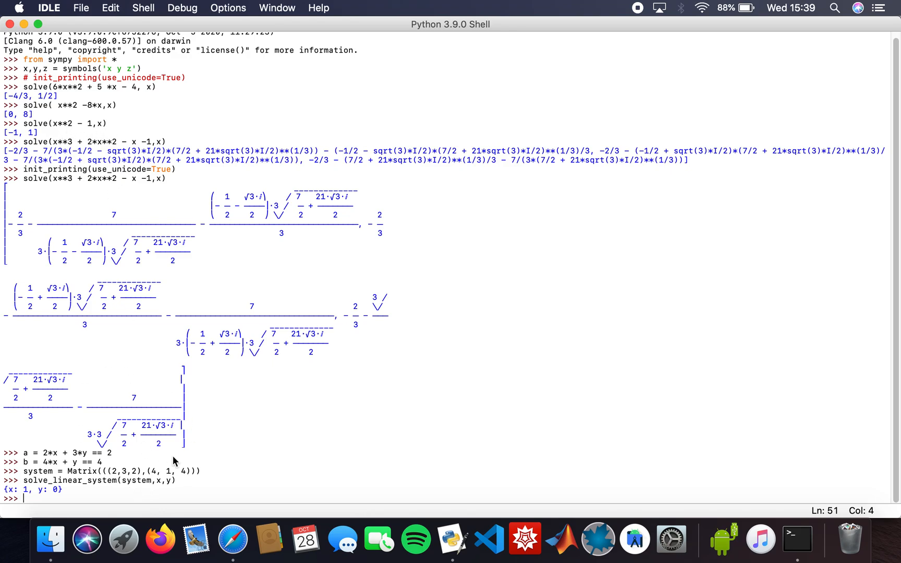
- Check with checksol that x = 1 satisfies x**2 - 1 (True)
text(checkso)
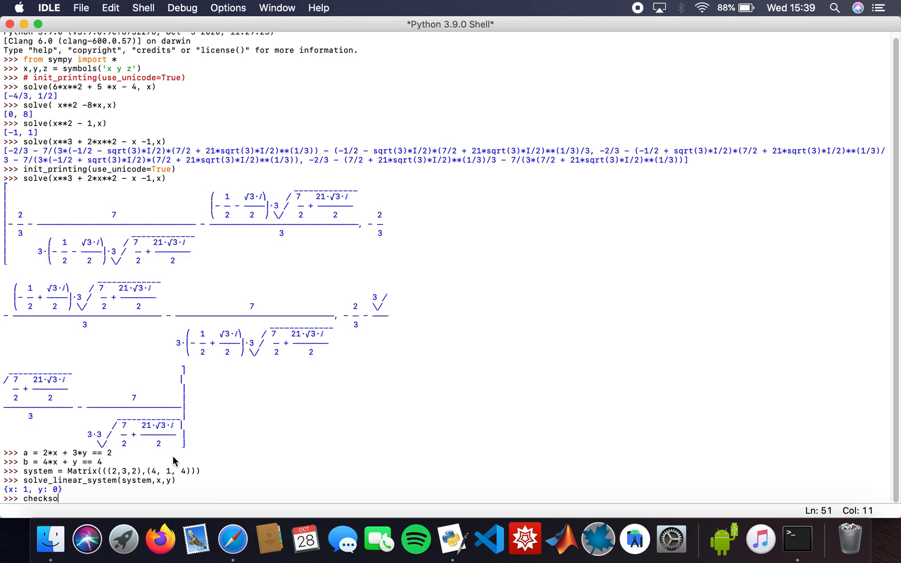
text(l()
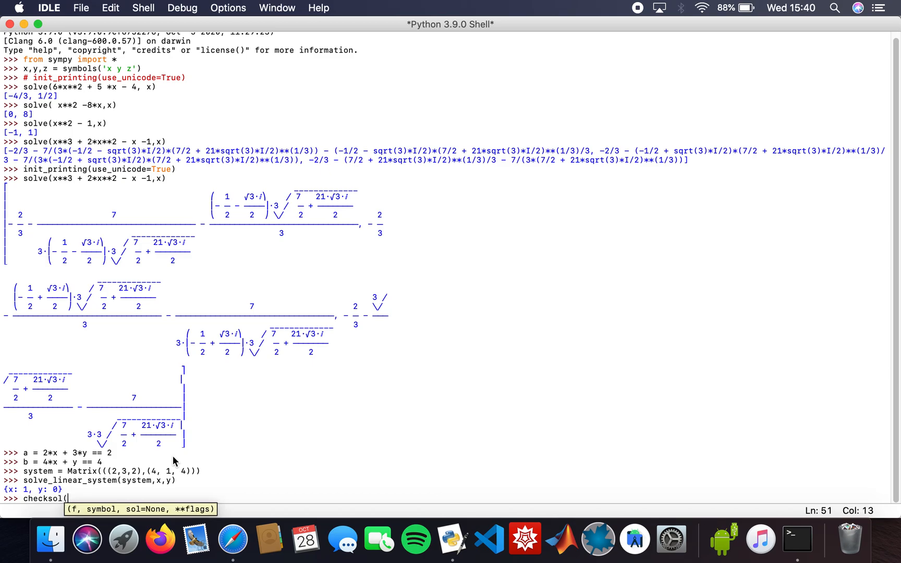
text(x**2-1)
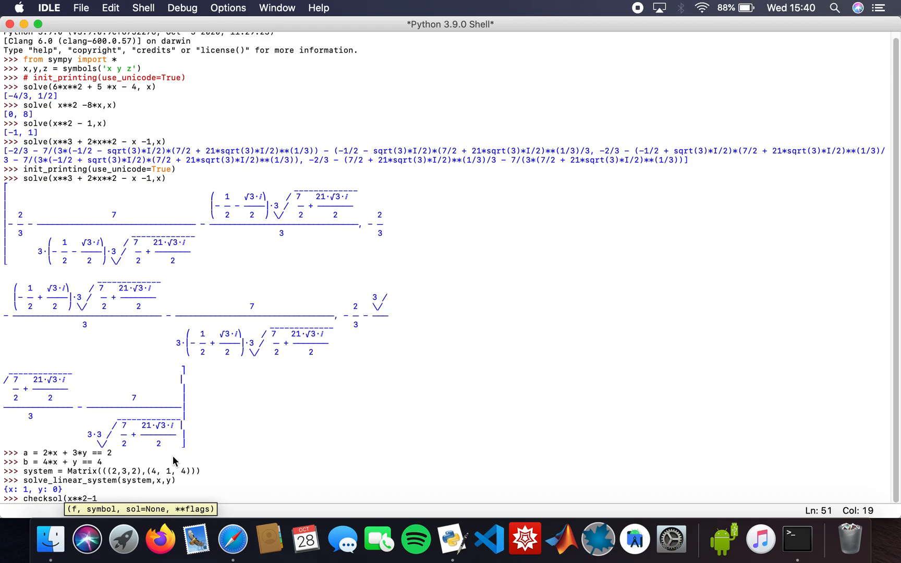
text(,1)
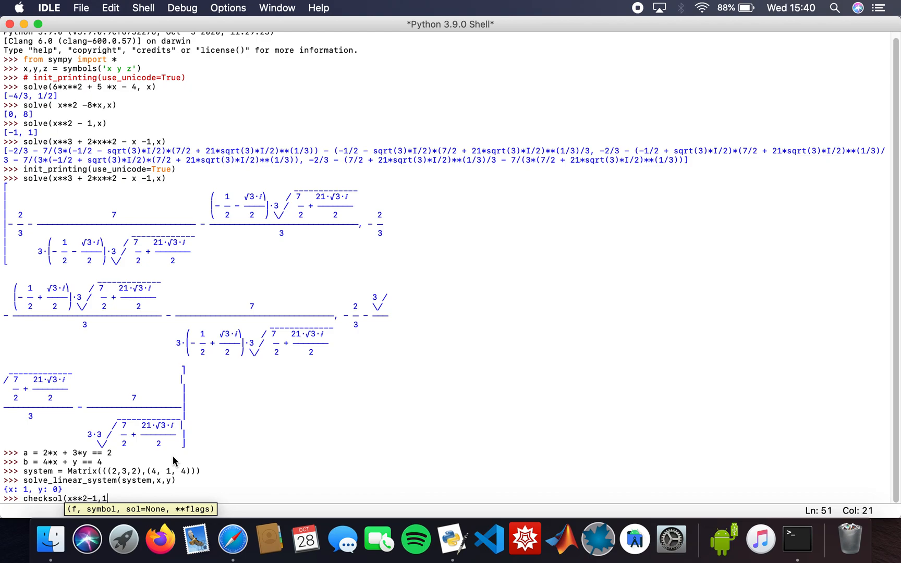
text(,x,1)
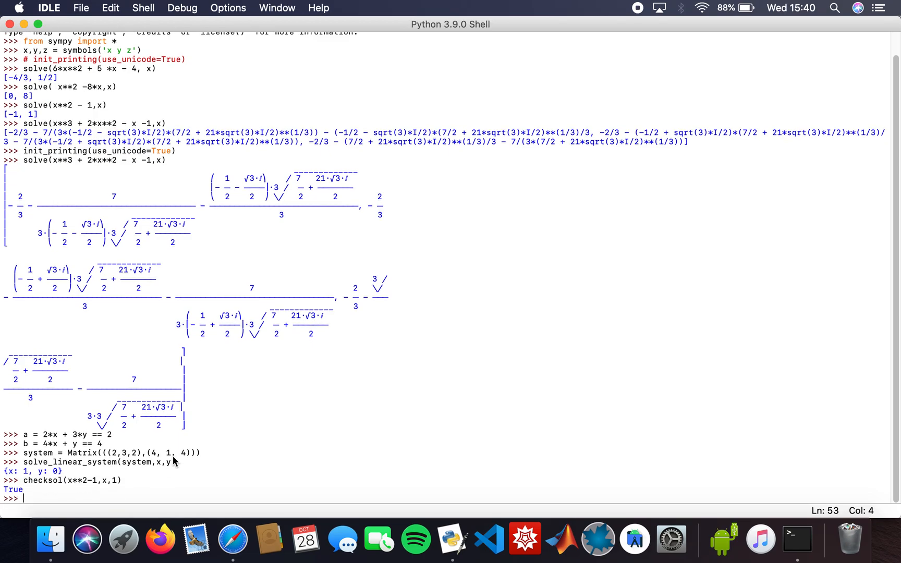
mouse_move(230, 479)
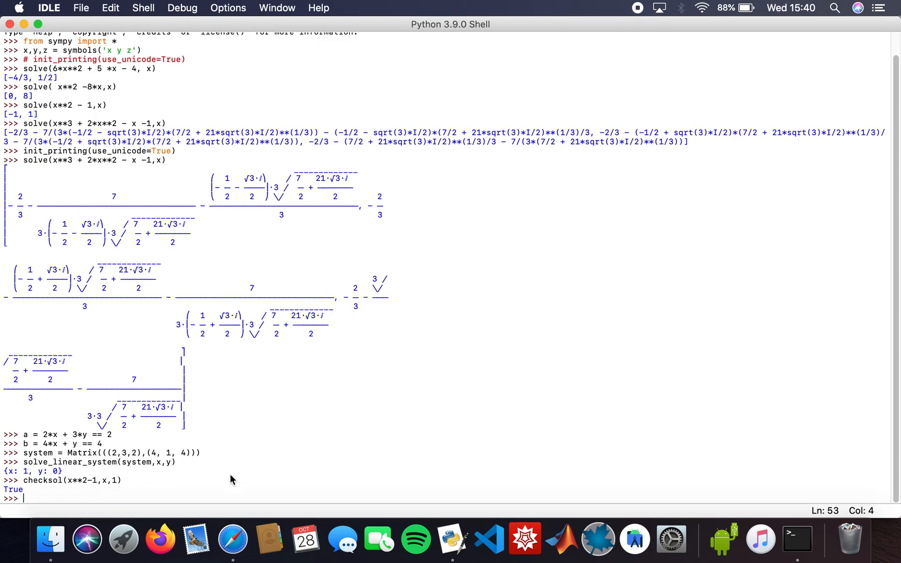
- Check with checksol that x = 3 does not satisfy x**2 - 1 (False)
text(checksol()
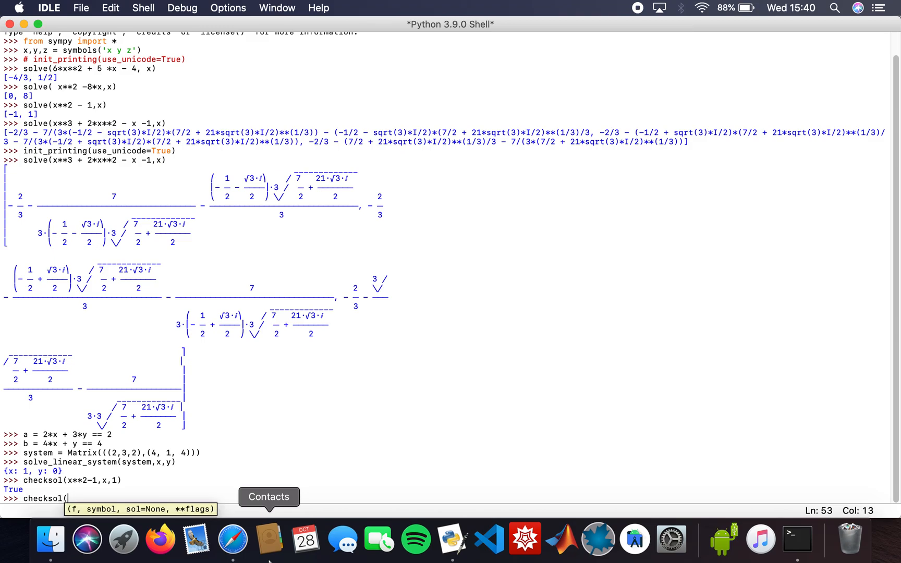
text(x**2)
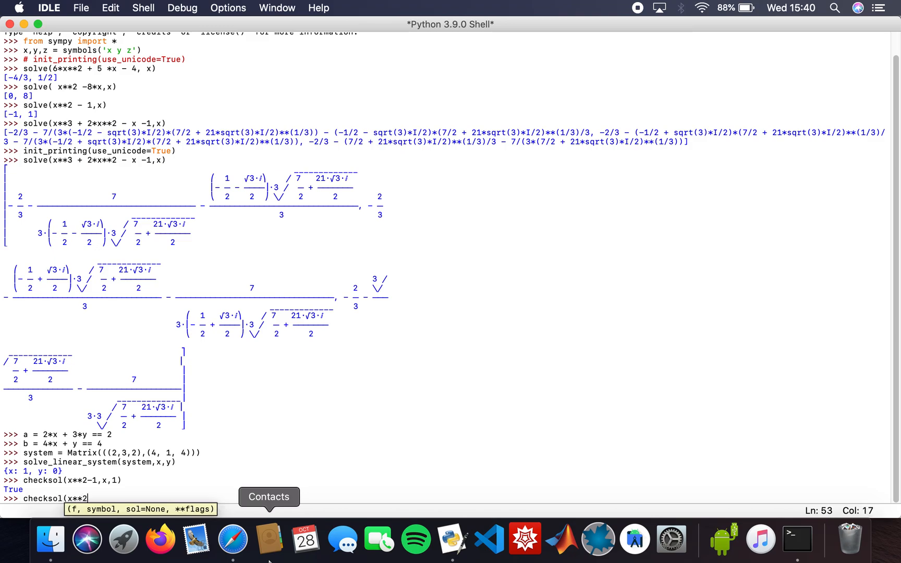
text(-1,)
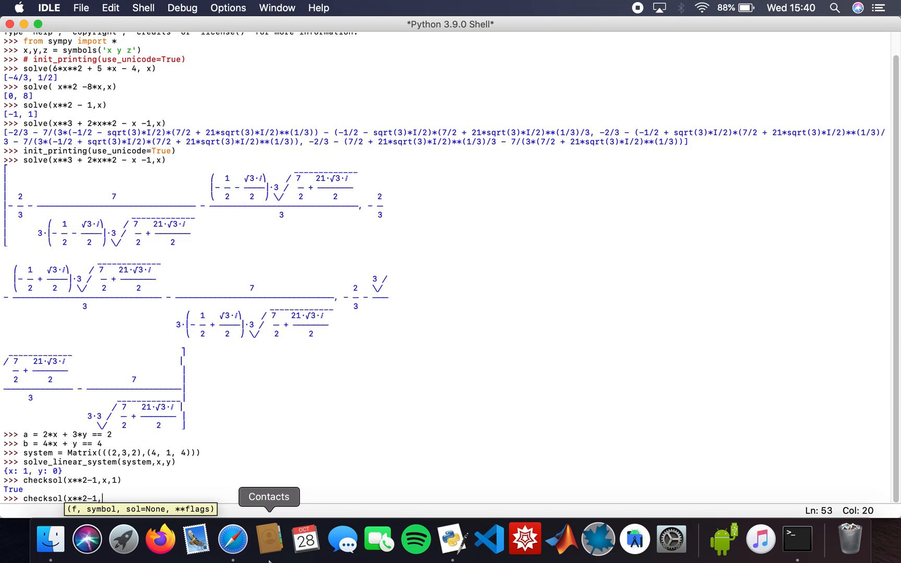
text(x,3))
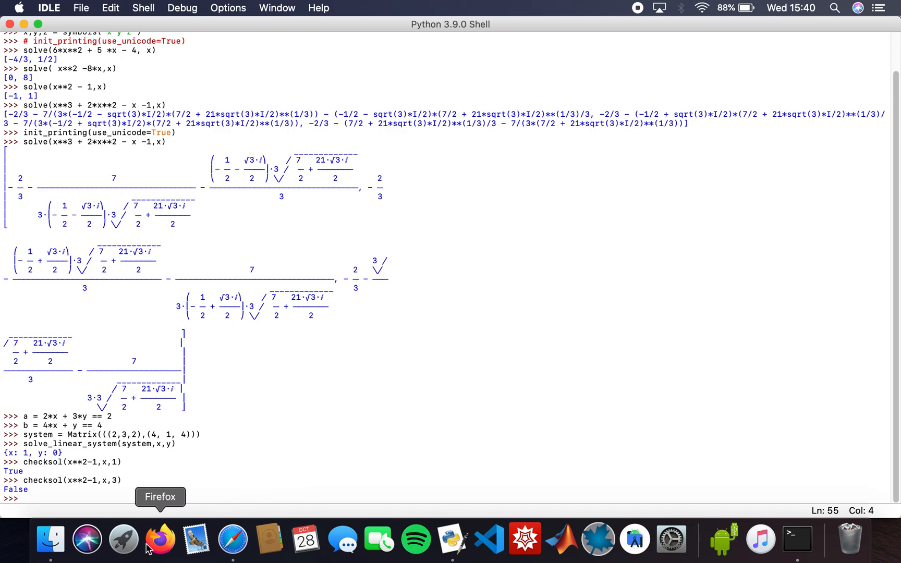
mouse_move(43, 453)
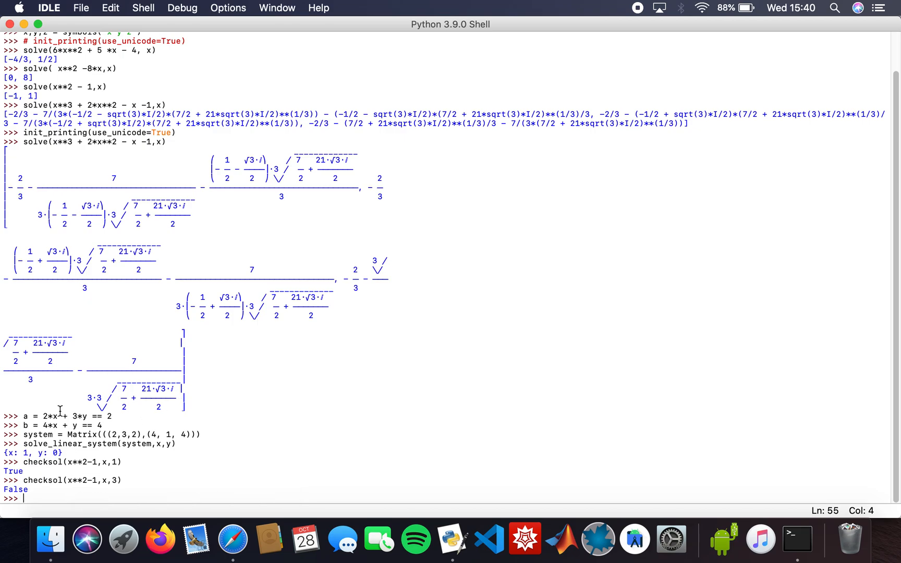
mouse_move(85, 472)
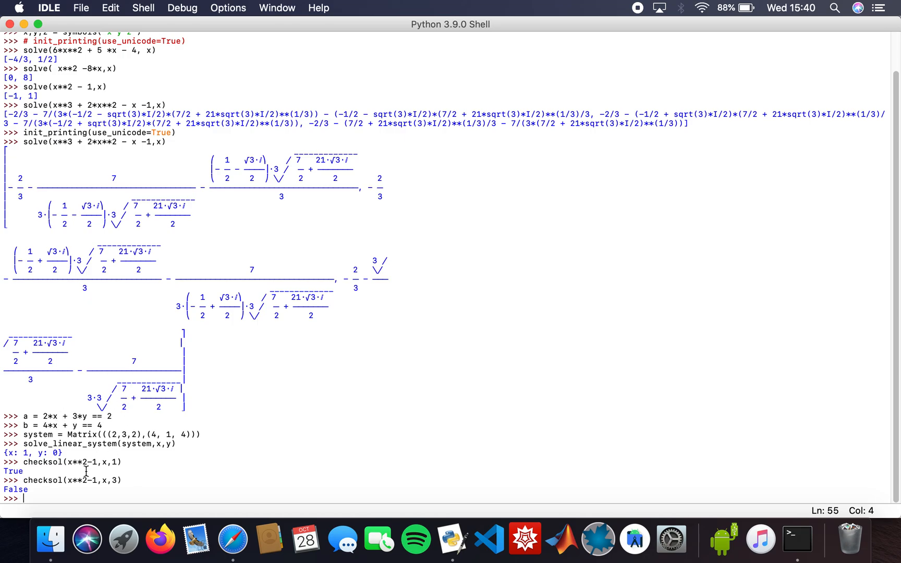
mouse_move(118, 434)
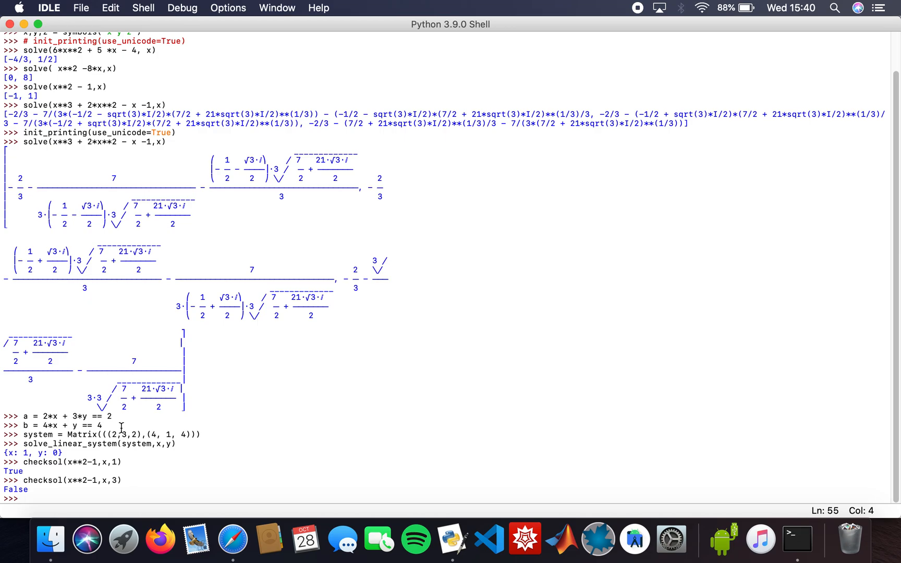
- Run factor(6*x**2 + 5*x - 4, x) to factor the earlier quadratic
text(fa)
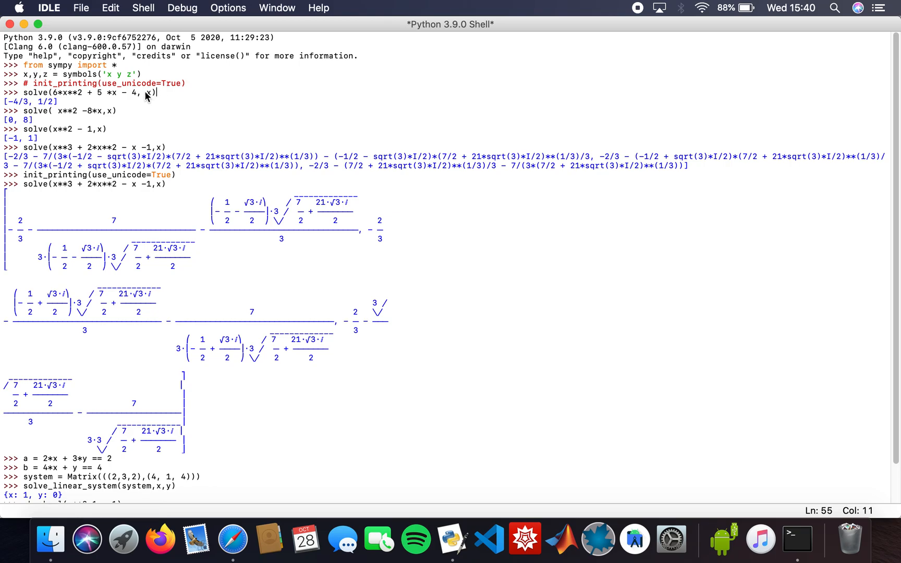
drag(51, 93, 155, 93)
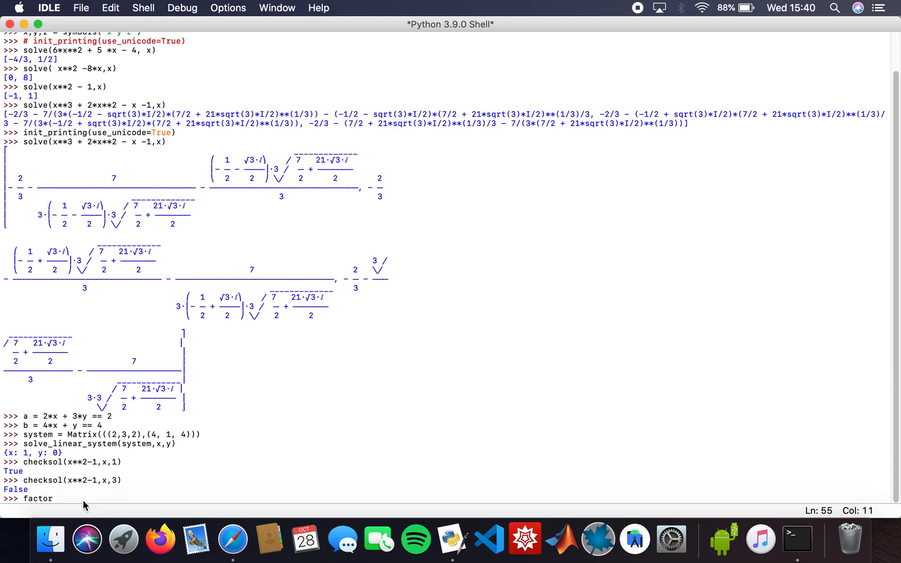
text((6*x**2 + 5 *x - 4, x))
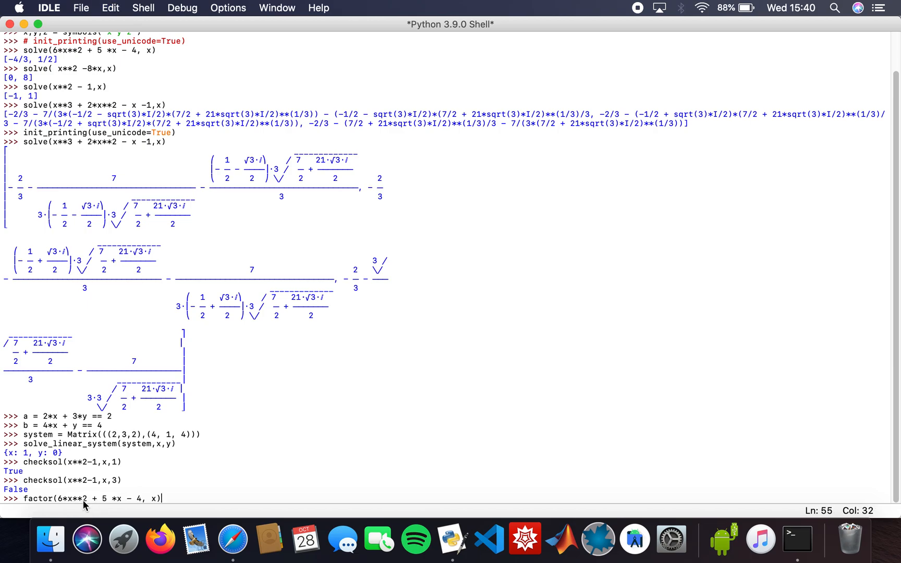
key(enter)
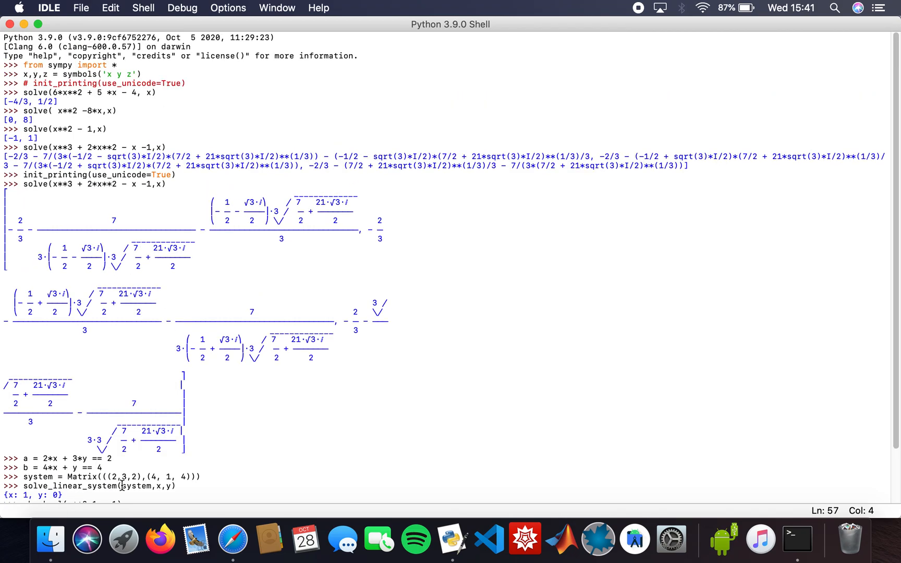
mouse_move(169, 407)
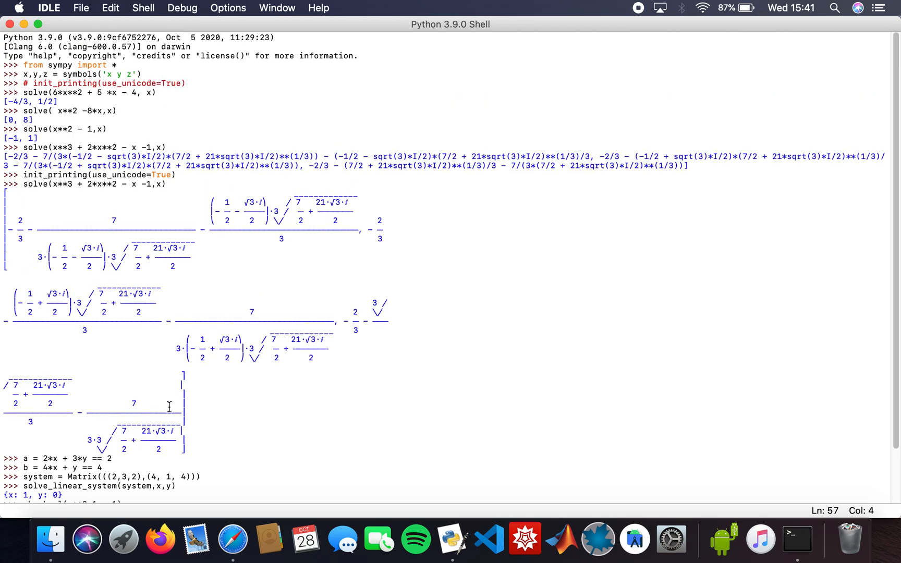
mouse_move(179, 314)
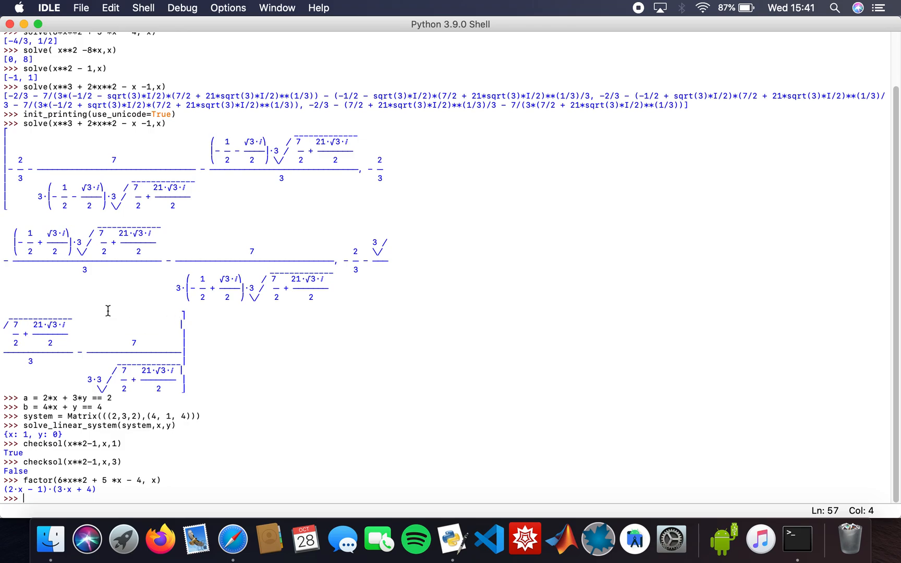
mouse_move(161, 359)
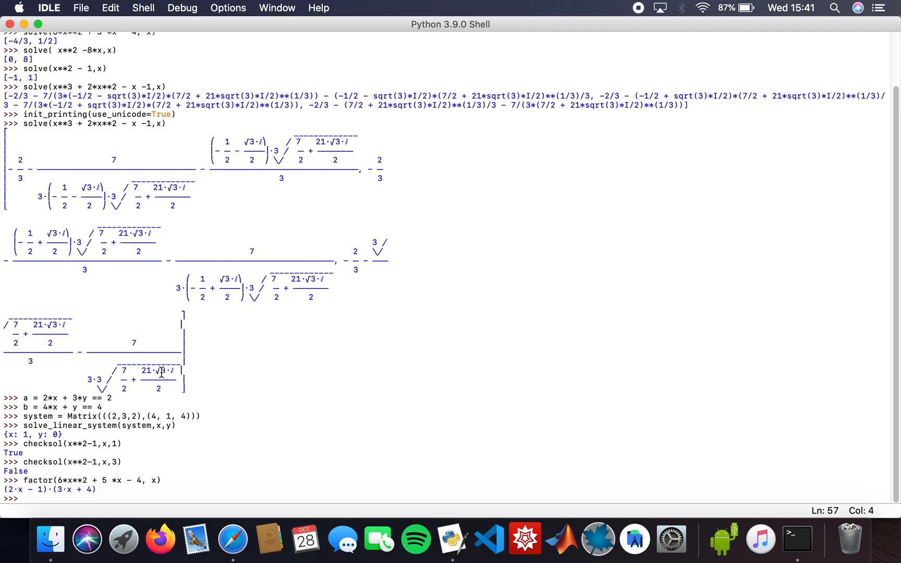
- Type the comment '# Have a lovely day. :-)' at the shell prompt
text(#)
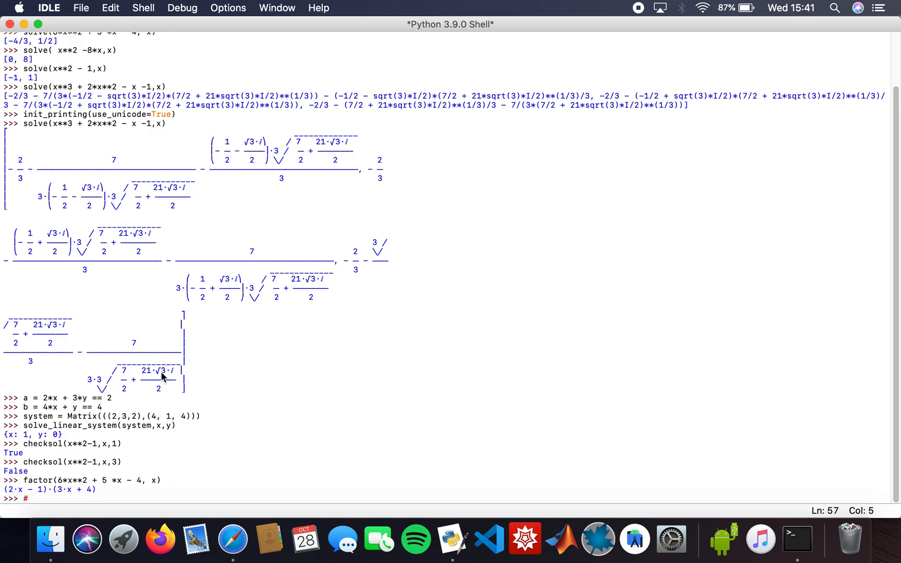
text(Have)
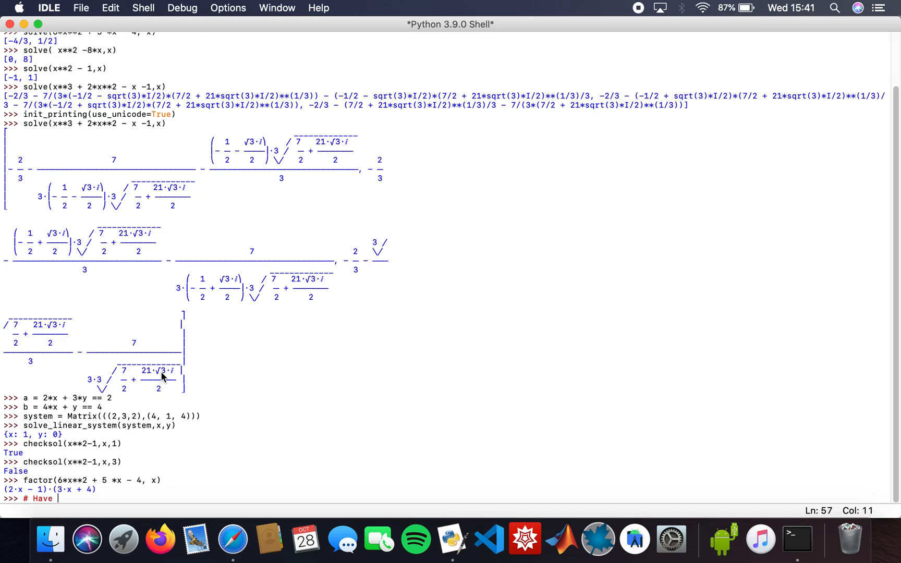
text(a lovely day)
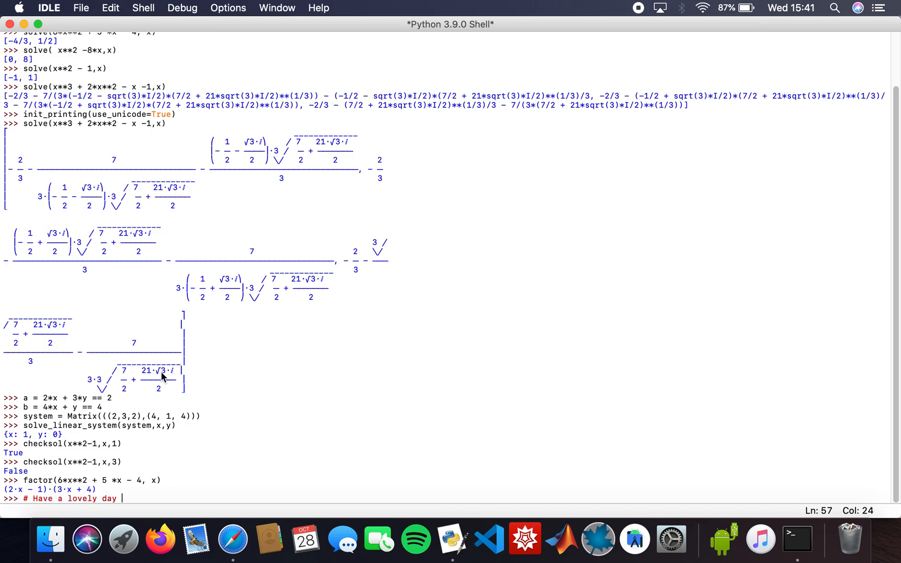
text(.)
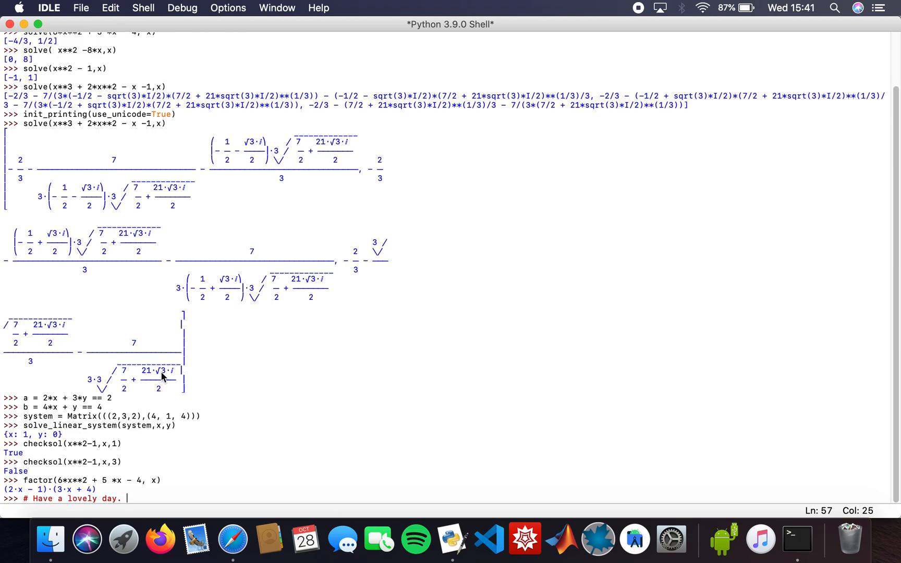
text(:)
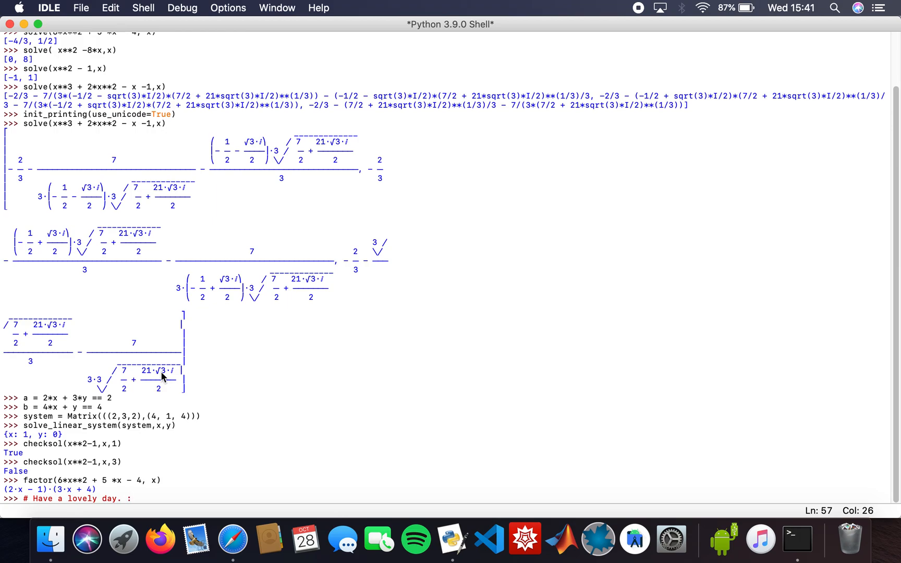
text(-))
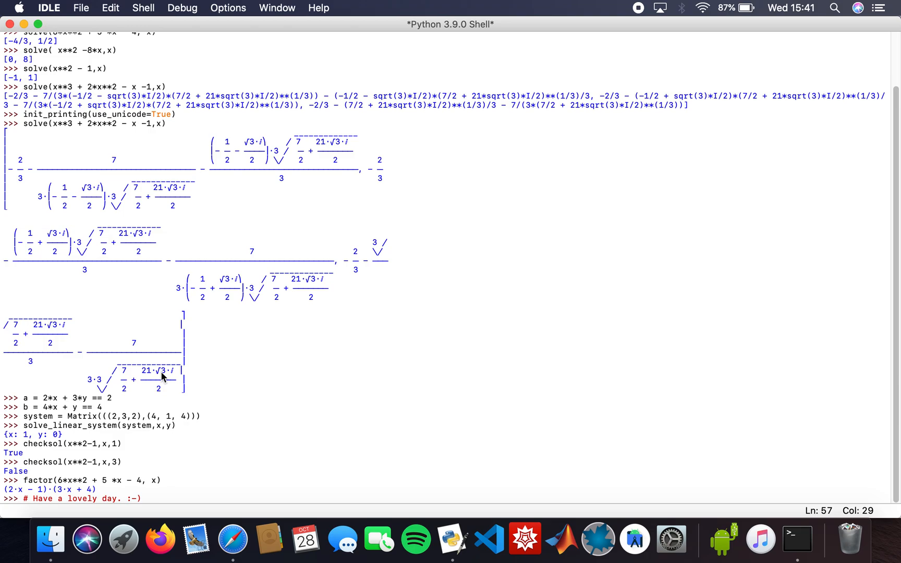